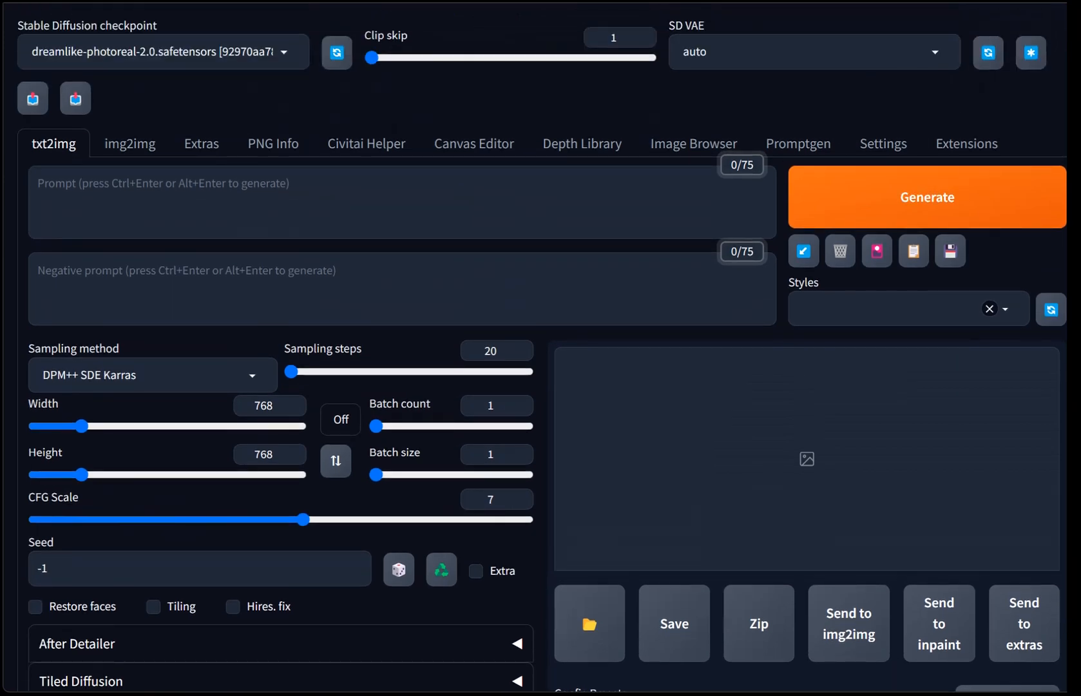
Step: Choose the control_v11p_sd15_canny model for the pixel-art unit and lower control weight to 0.6
{"action": "scroll", "scroll_direction": "down", "scroll_amount": 3}
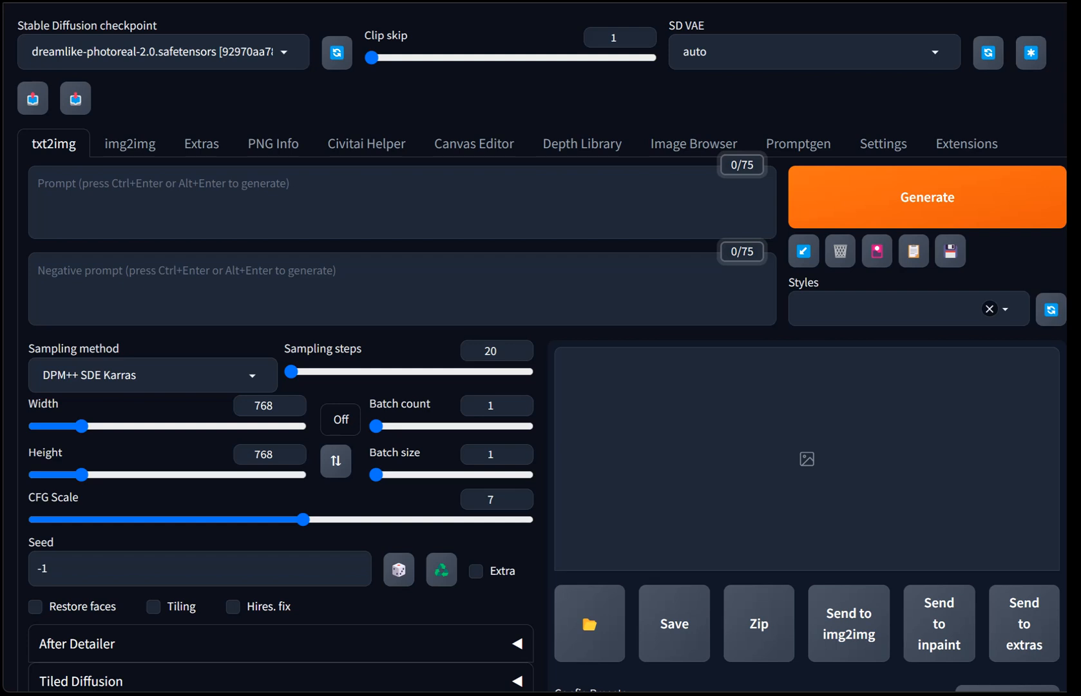
{"action": "scroll", "scroll_direction": "down", "scroll_amount": 3}
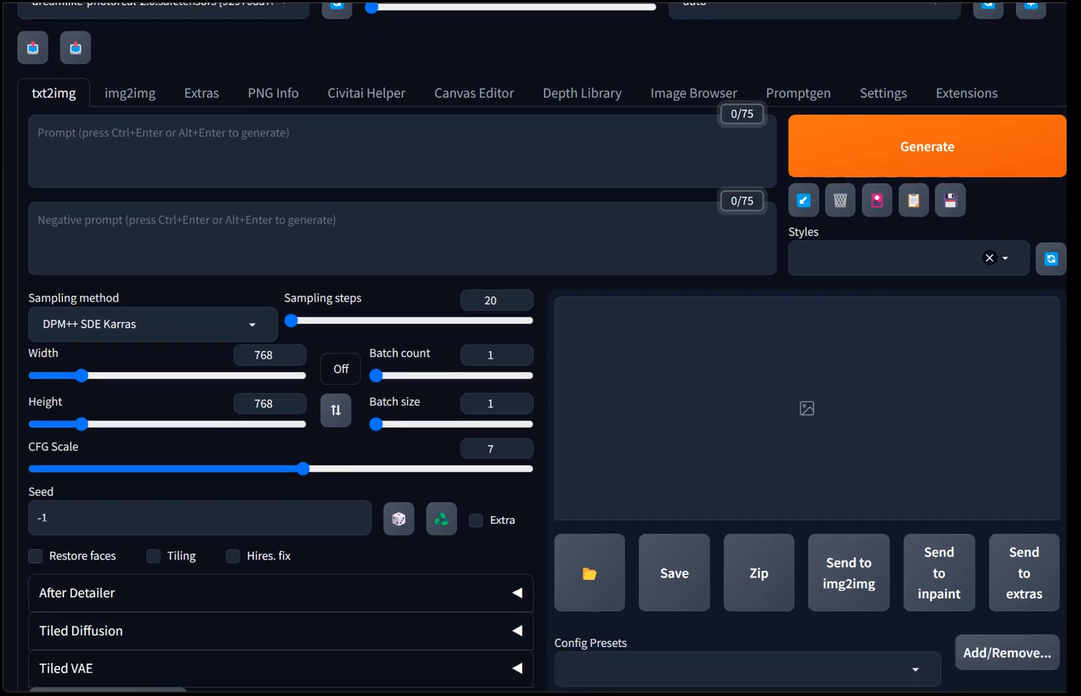
{"action": "scroll", "scroll_direction": "down", "scroll_amount": 3}
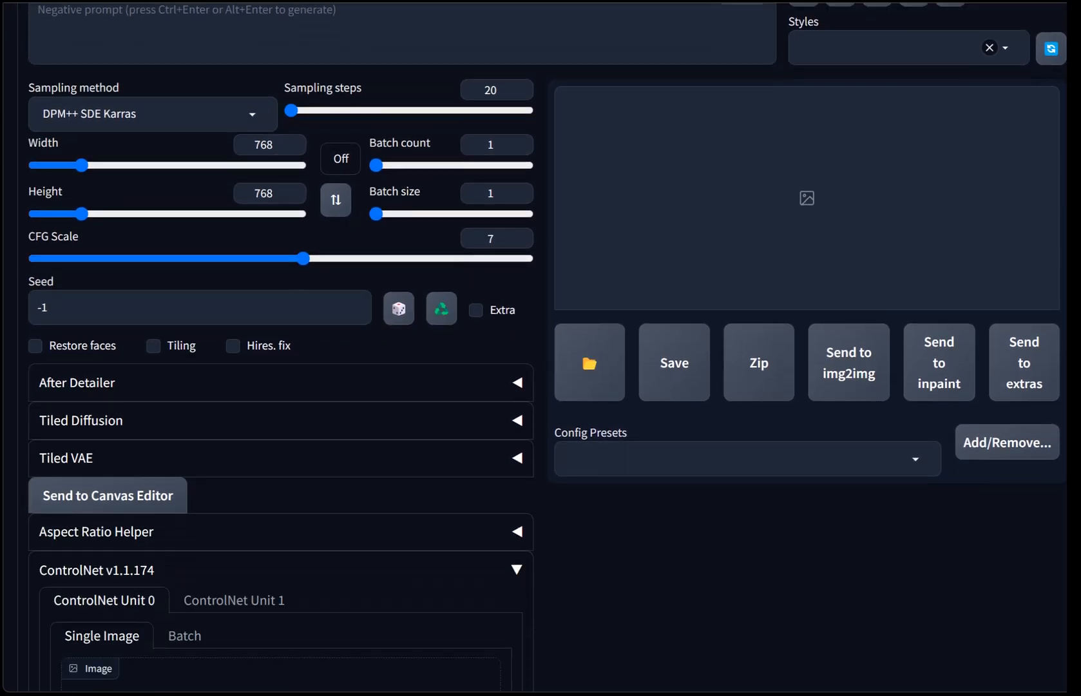
{"action": "scroll", "scroll_direction": "down", "scroll_amount": 3}
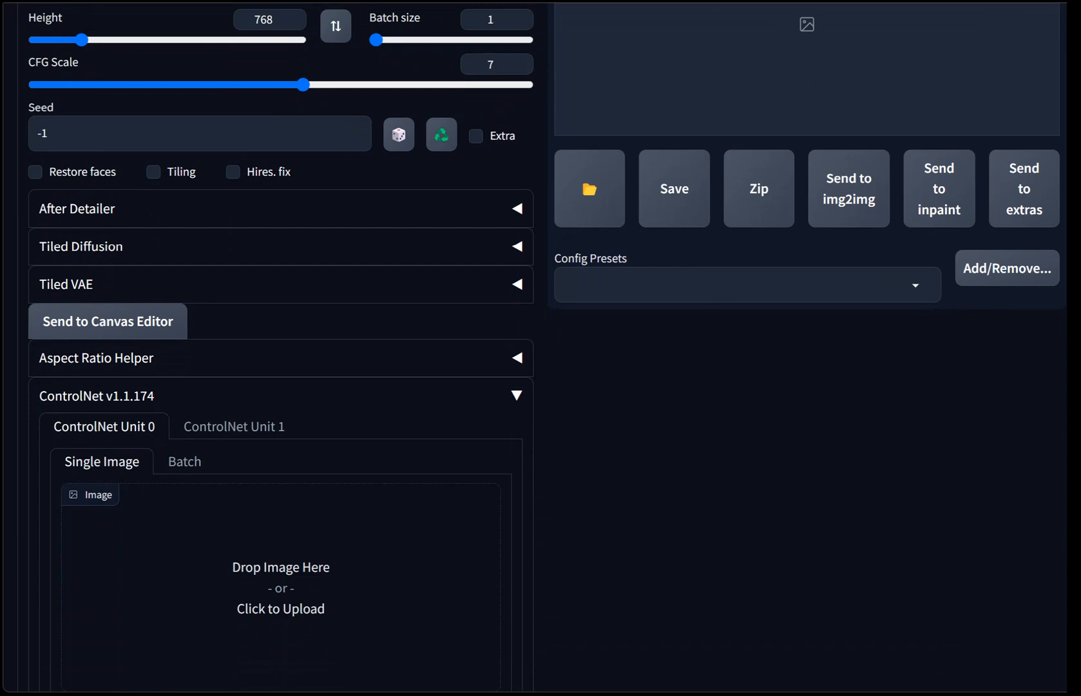
{"action": "scroll", "scroll_direction": "down", "scroll_amount": 3}
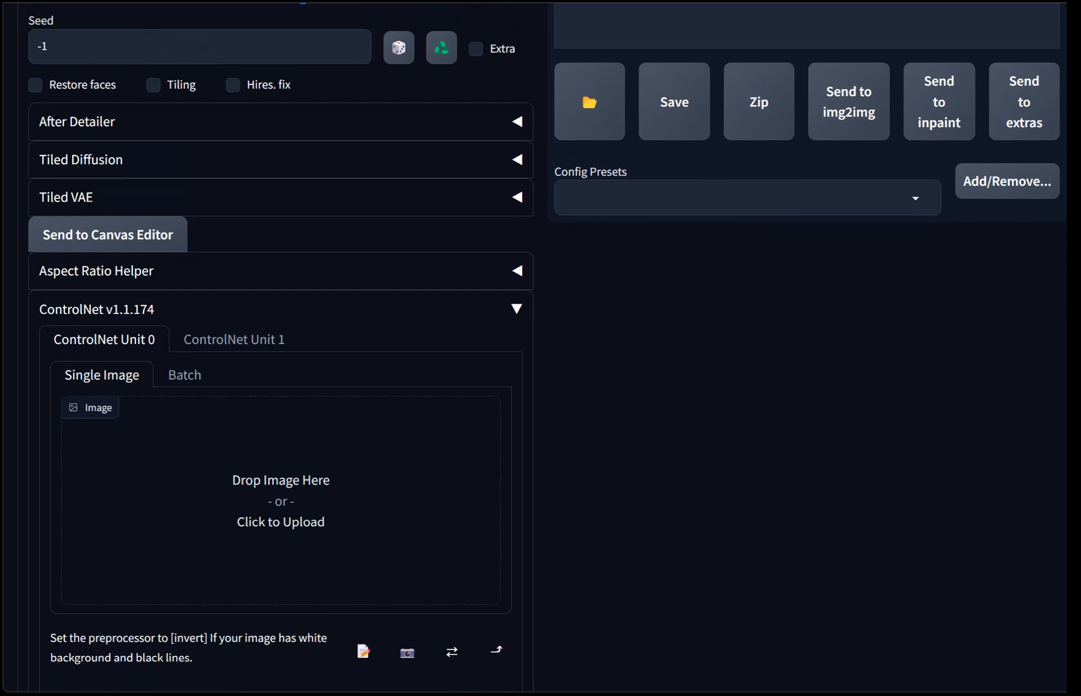
{"action": "scroll", "scroll_direction": "down", "scroll_amount": 3}
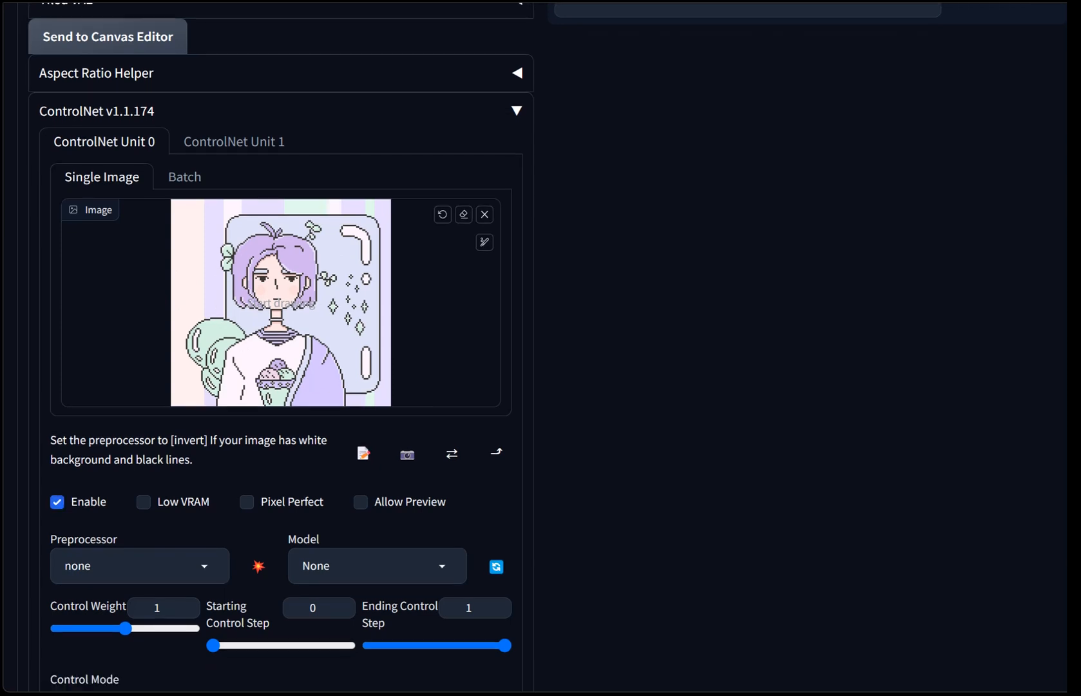
{"action": "scroll", "scroll_direction": "down", "scroll_amount": 3}
{"action": "type", "text": "canny"}
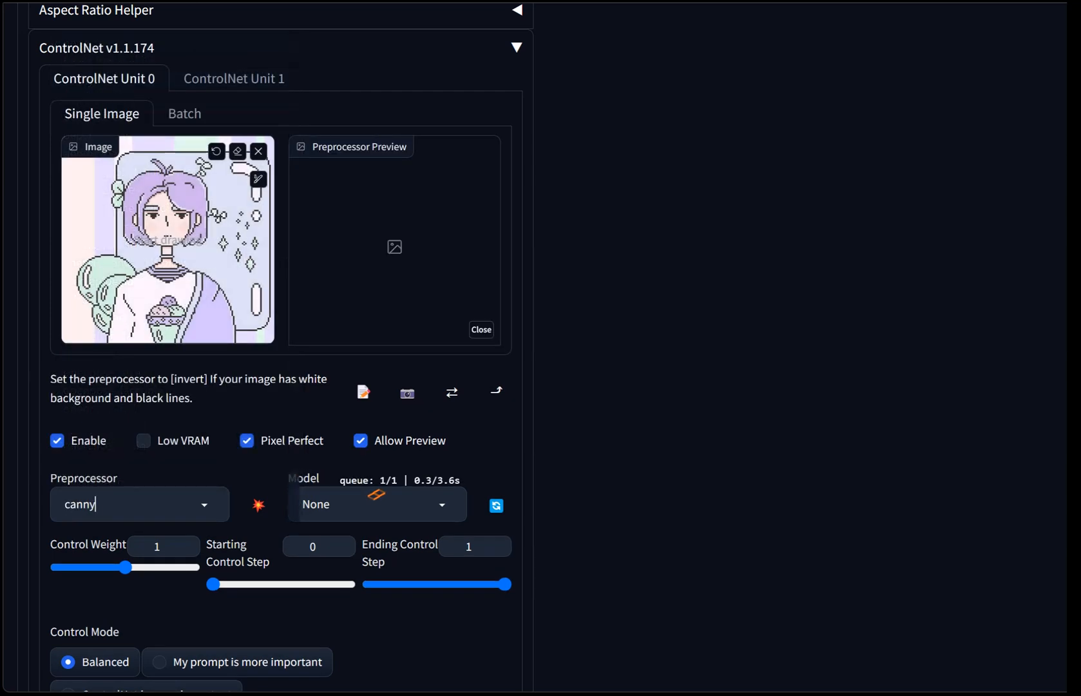
{"action": "left_click", "coordinate": [376, 504]}
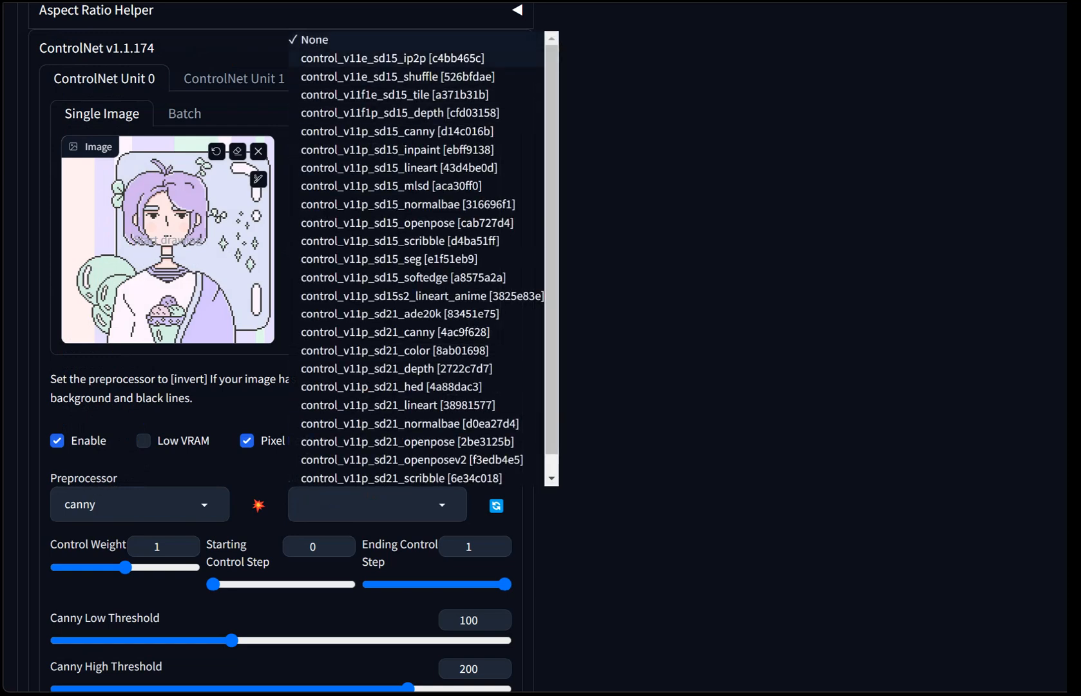
{"action": "left_click", "coordinate": [399, 131]}
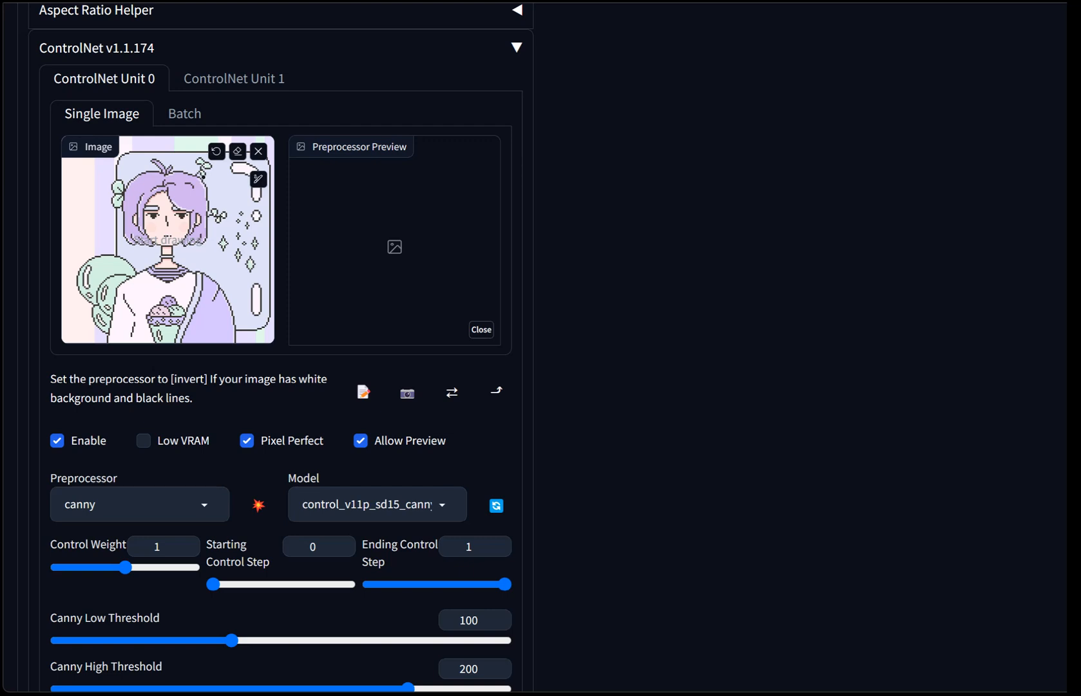
{"action": "left_click_drag", "start_coordinate": [125, 567], "coordinate": [96, 567]}
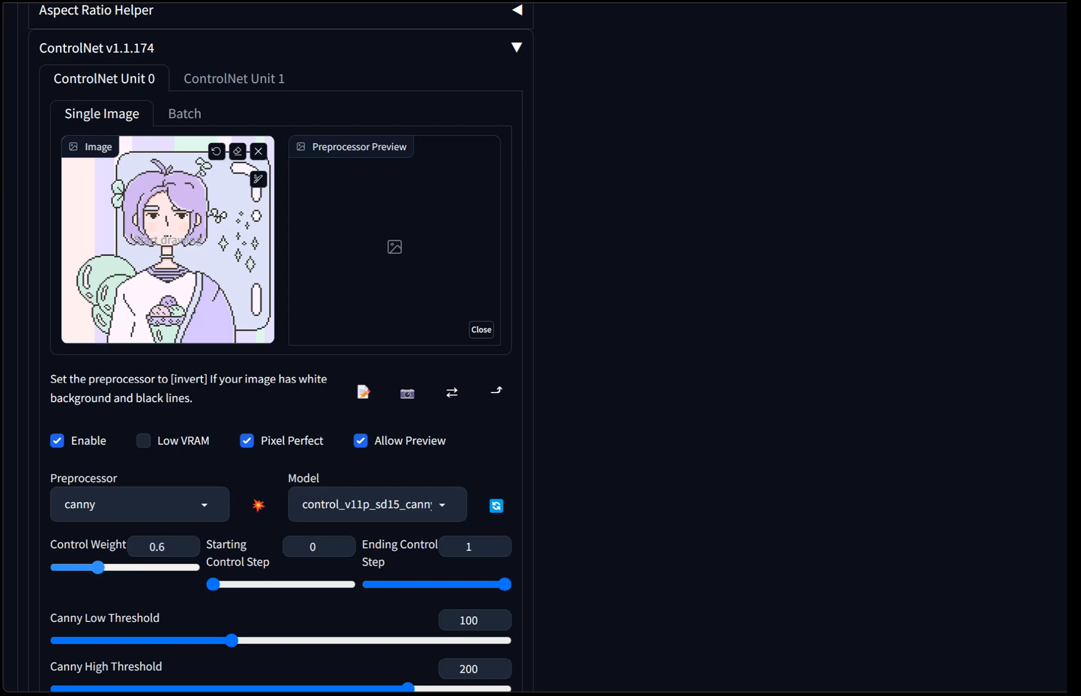
{"action": "left_click_drag", "start_coordinate": [101, 567], "coordinate": [93, 567]}
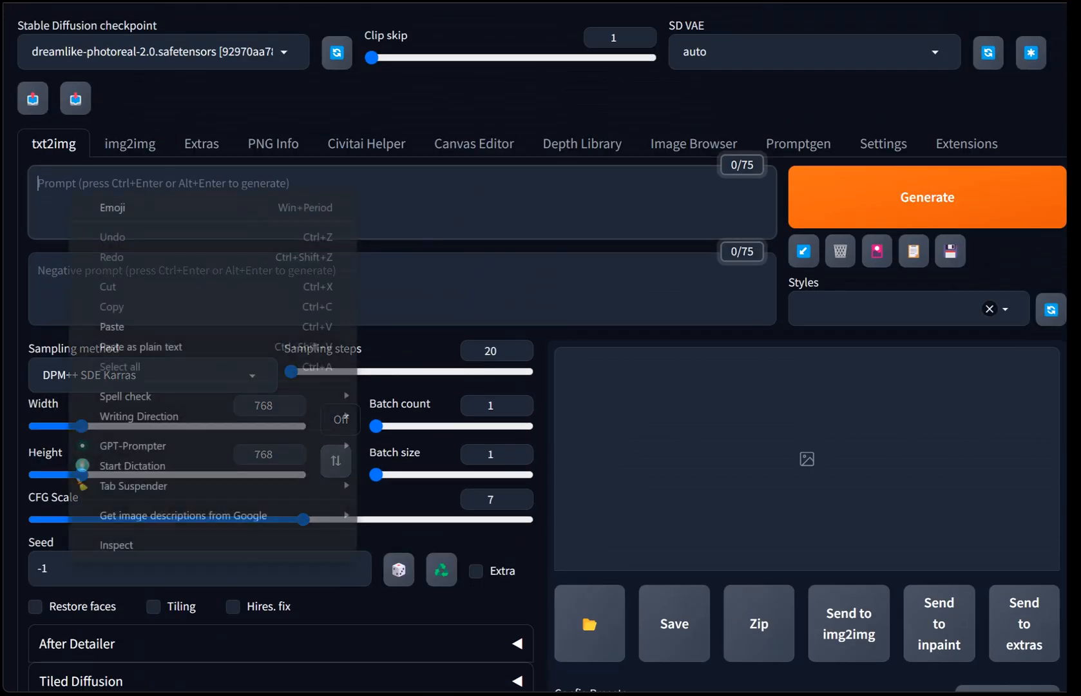
Step: Prompt a short-purple-haired girl in a lavender jacket, apply General style, batch size 2
{"action": "type", "text": "portrait of a pretty girl with short purple hair, wearing a lavender jacket at an ice cream shop, holding a bowl of ice cream with balloons in the background"}
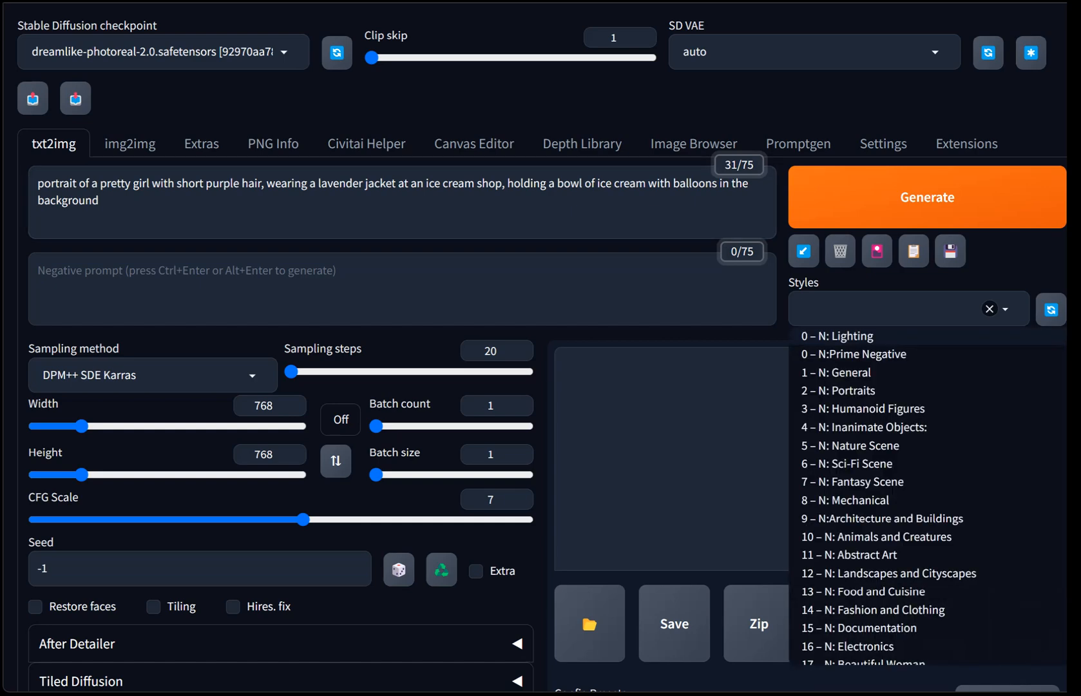
{"action": "left_click", "coordinate": [841, 373]}
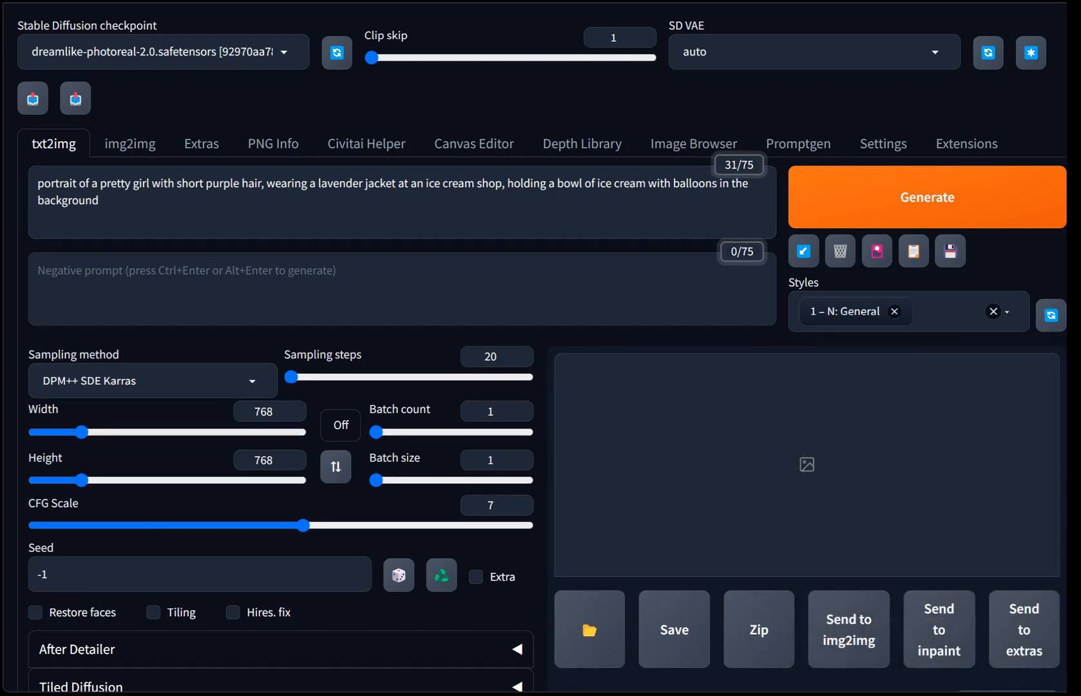
{"action": "left_click_drag", "start_coordinate": [376, 480], "coordinate": [426, 480]}
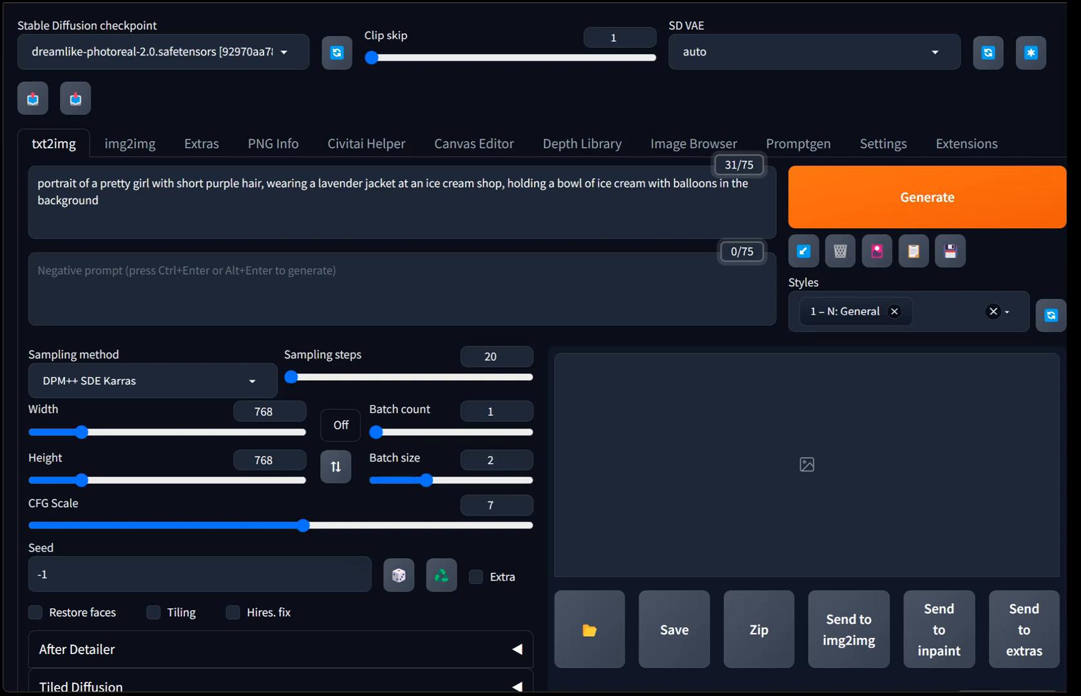
{"action": "scroll", "scroll_direction": "down", "scroll_amount": 3}
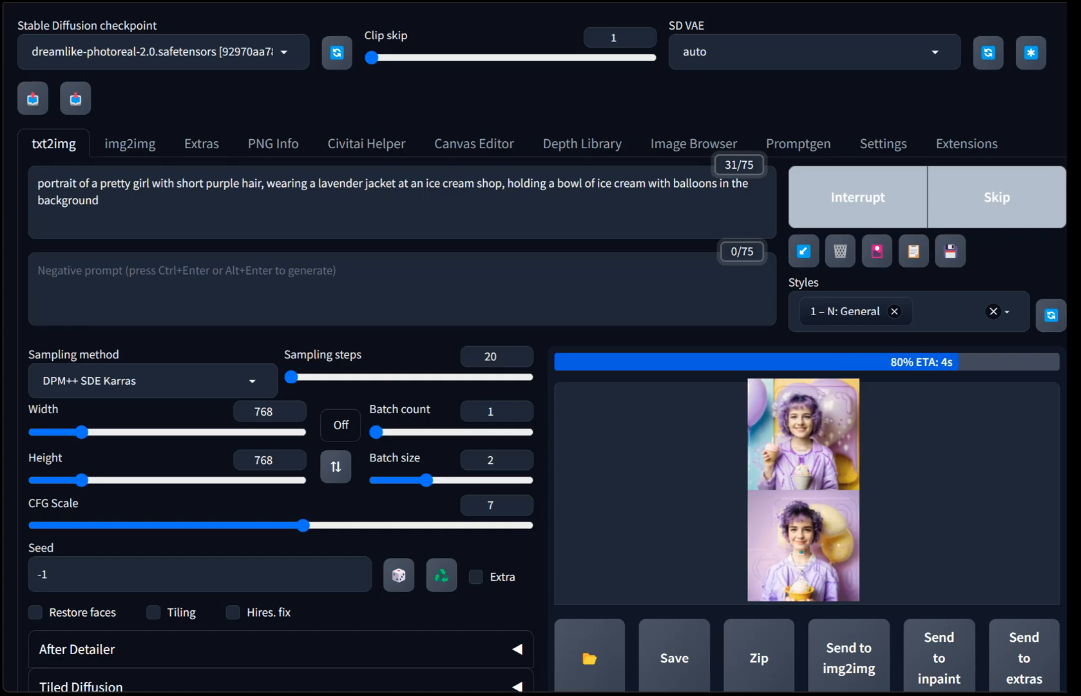
Step: View the second portrait full size, then scroll down to the Canny edge map preview
{"action": "scroll", "scroll_direction": "down", "scroll_amount": 3}
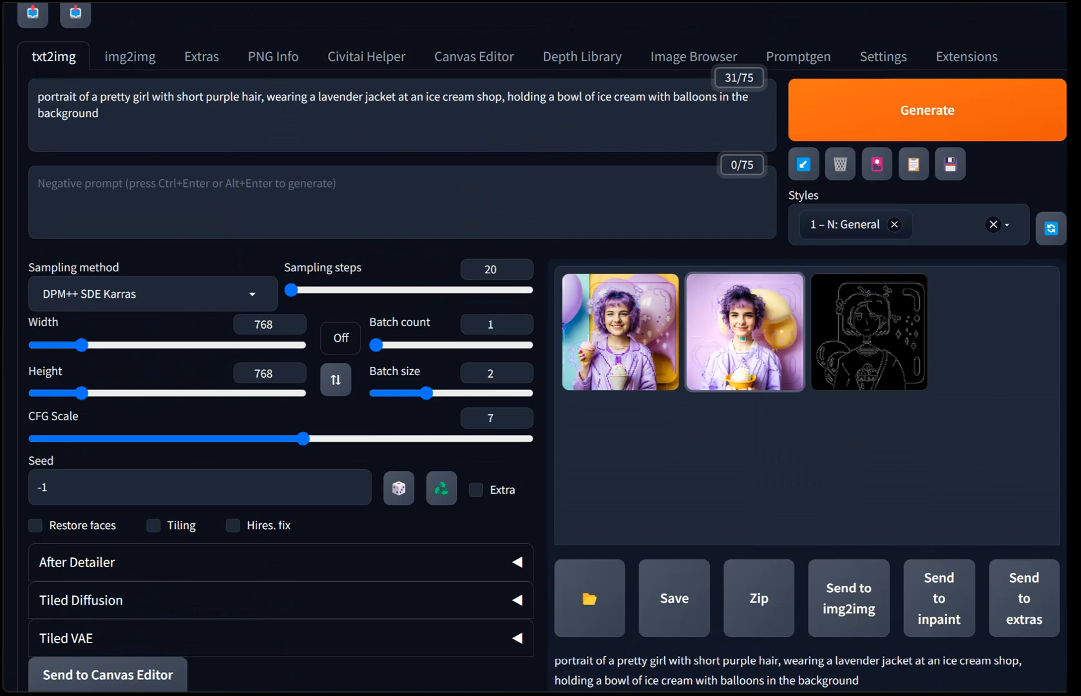
{"action": "left_click", "coordinate": [744, 332]}
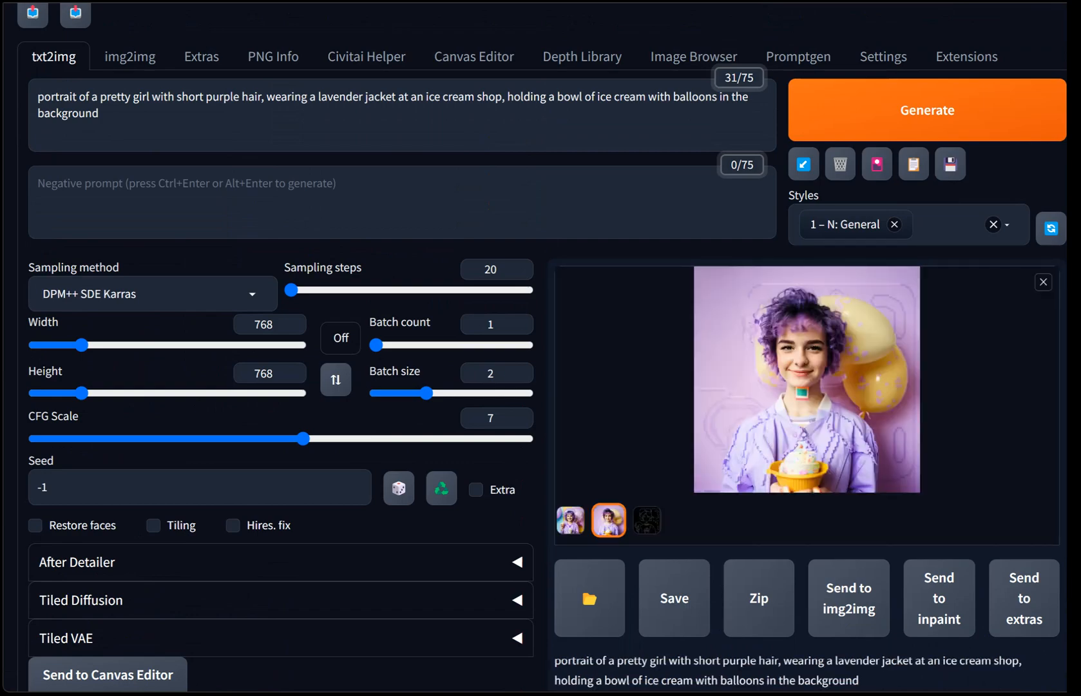
{"action": "left_click", "coordinate": [805, 379]}
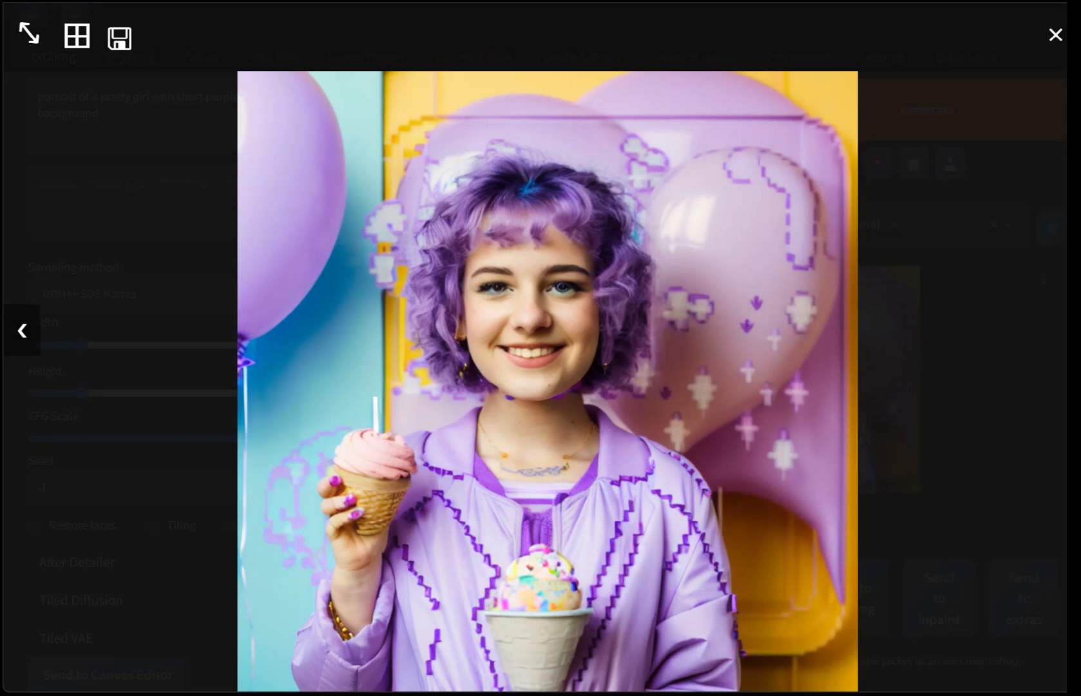
{"action": "left_click", "coordinate": [1055, 35]}
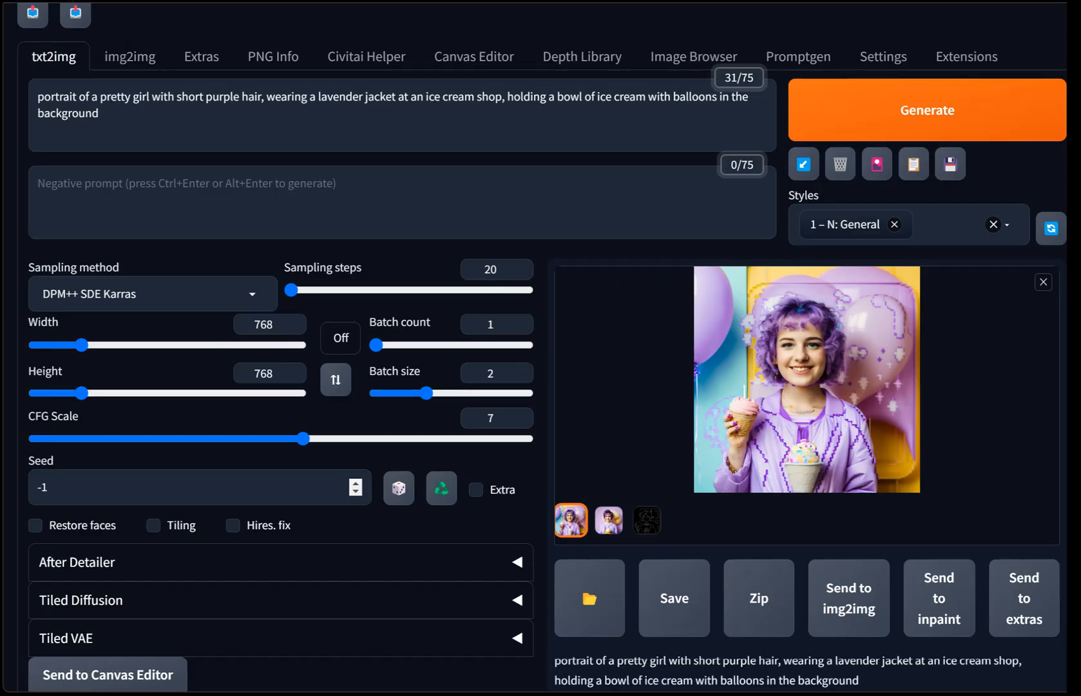
{"action": "scroll", "scroll_direction": "down", "scroll_amount": 3}
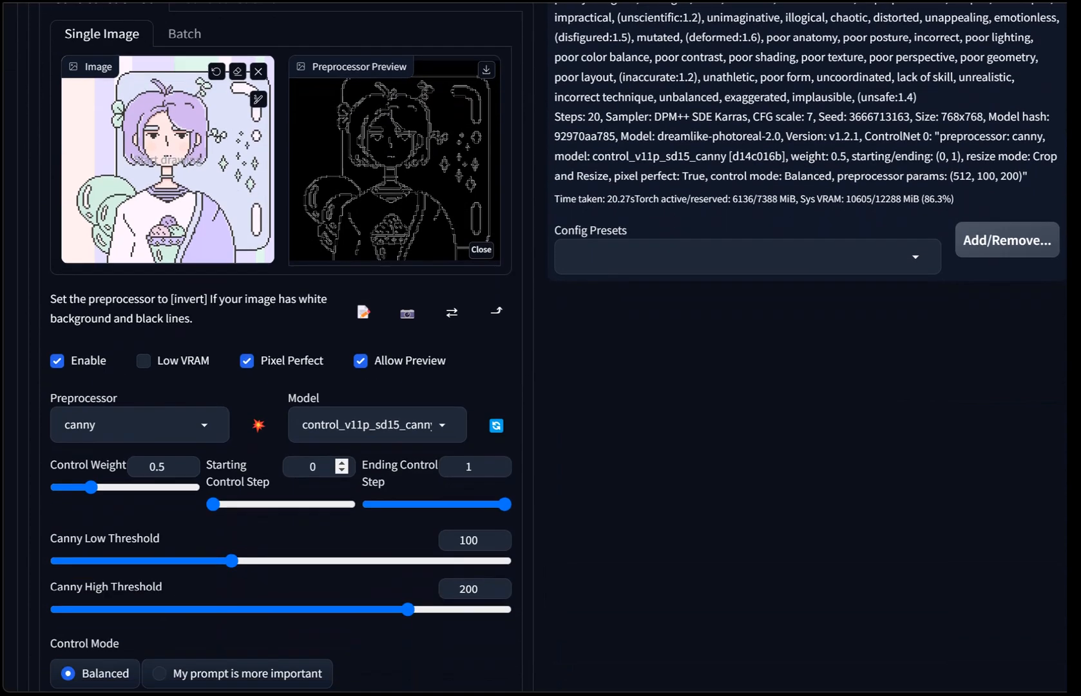
Step: Lower the control weight to about 0.4, regenerate, and review the new portrait full size
{"action": "left_click_drag", "start_coordinate": [94, 487], "coordinate": [85, 486]}
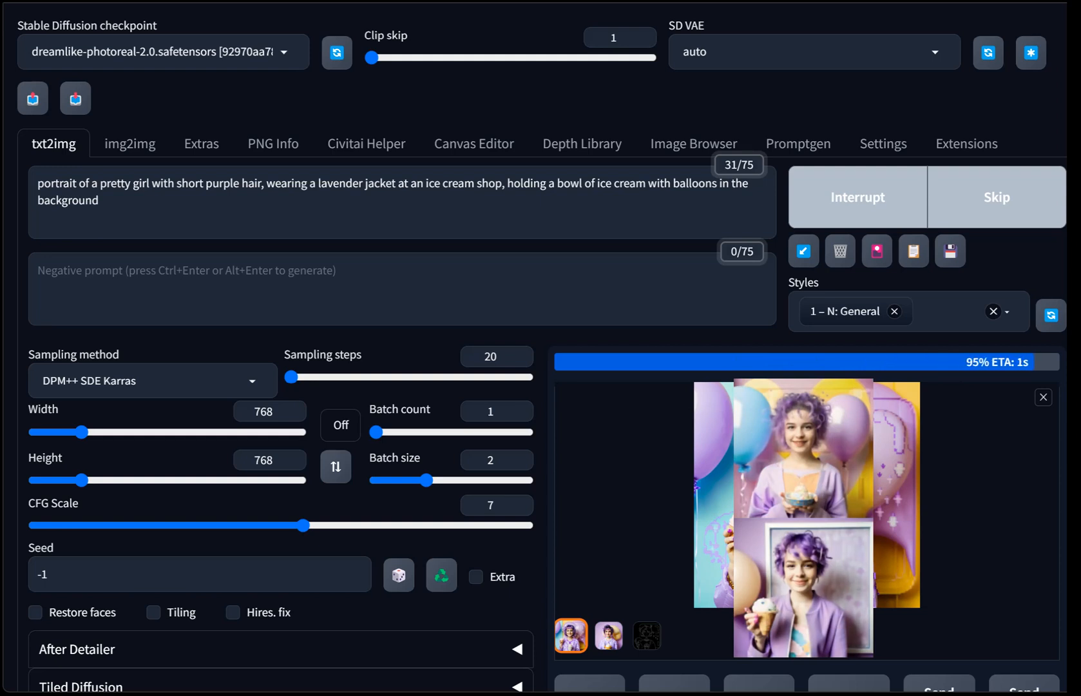
{"action": "left_click", "coordinate": [804, 513]}
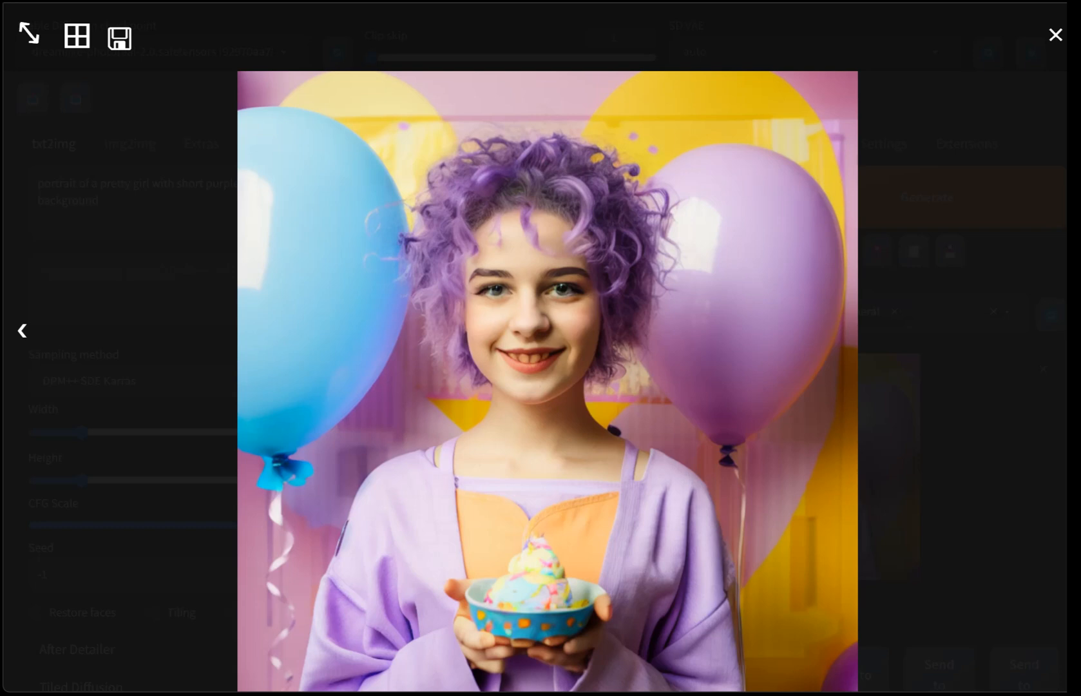
{"action": "left_click", "coordinate": [1054, 35]}
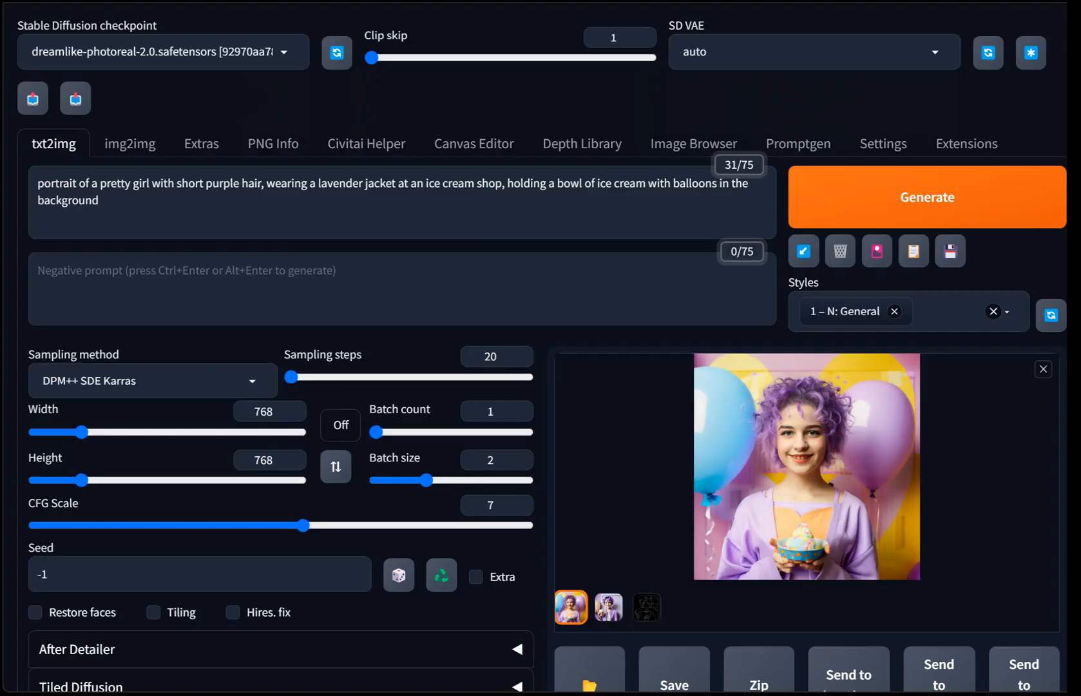
Step: Raise the ControlNet control weight from 0.4 to 0.7
{"action": "scroll", "scroll_direction": "down", "scroll_amount": 3}
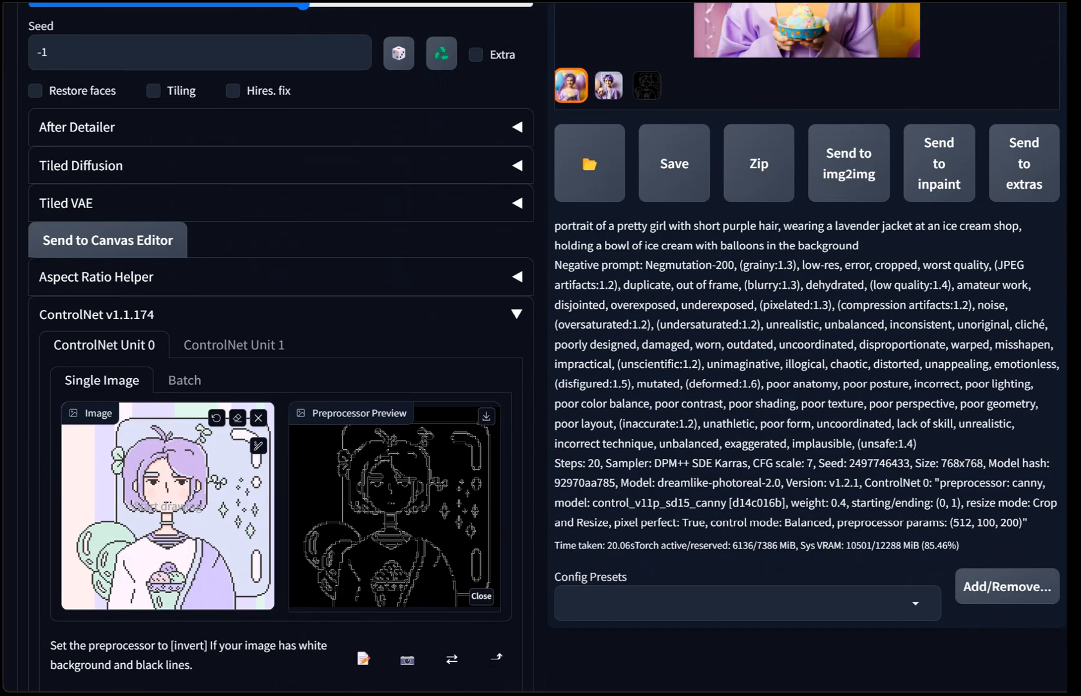
{"action": "scroll", "scroll_direction": "down", "scroll_amount": 3}
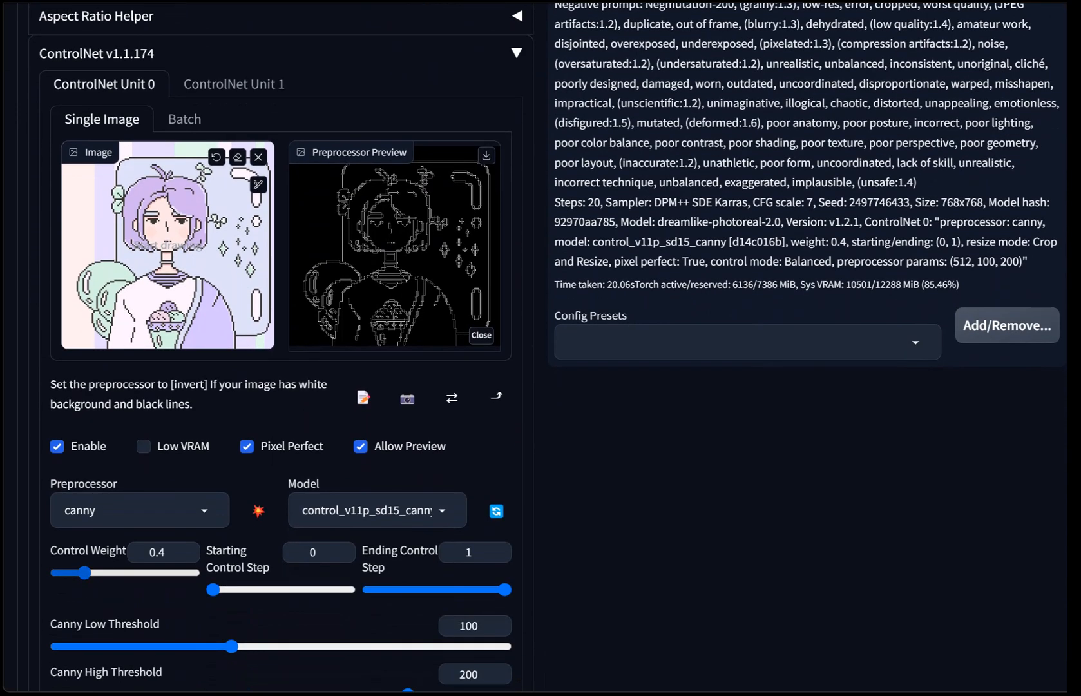
{"action": "left_click_drag", "start_coordinate": [87, 573], "coordinate": [107, 573]}
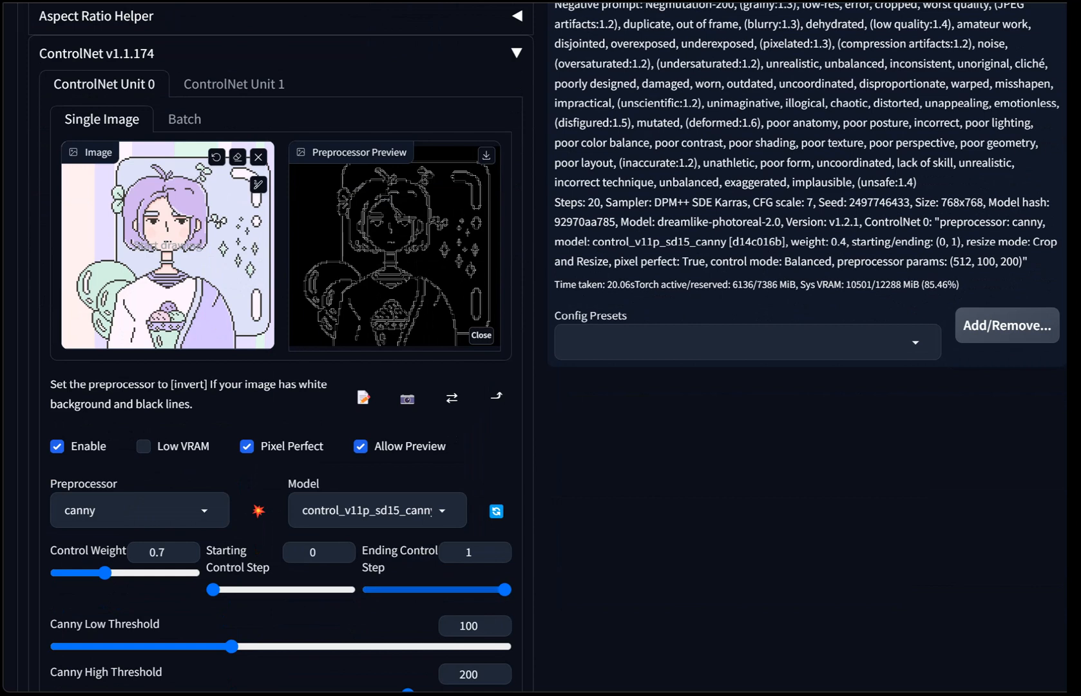
Step: Bring the ending control step down to about 0.5
{"action": "left_click_drag", "start_coordinate": [509, 589], "coordinate": [449, 590]}
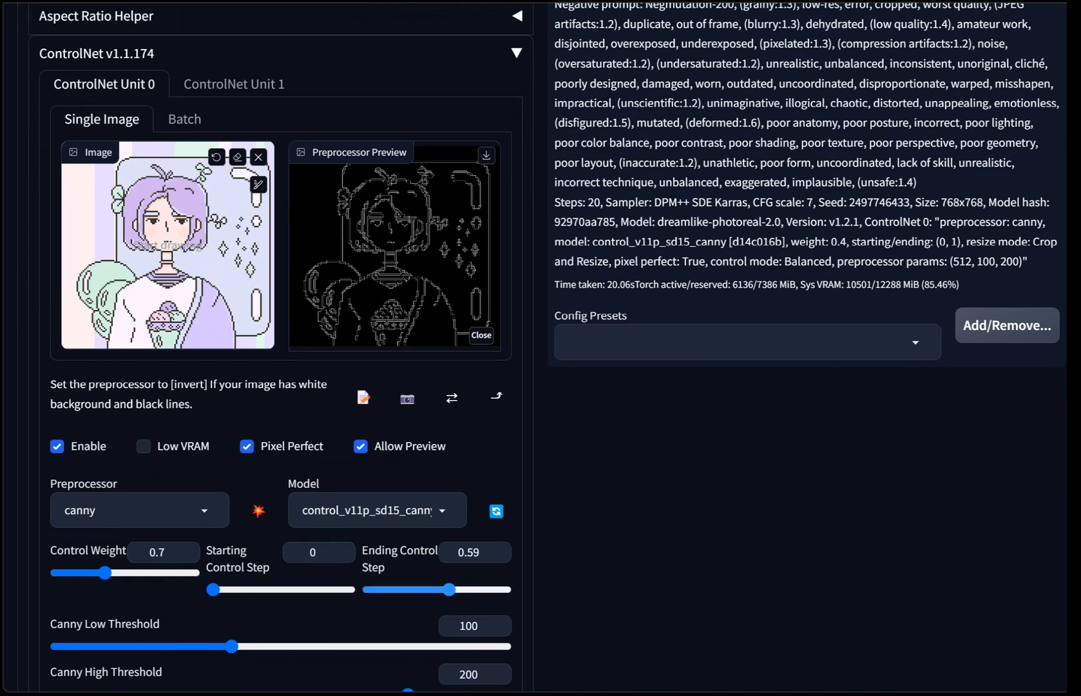
{"action": "left_click_drag", "start_coordinate": [447, 590], "coordinate": [452, 589]}
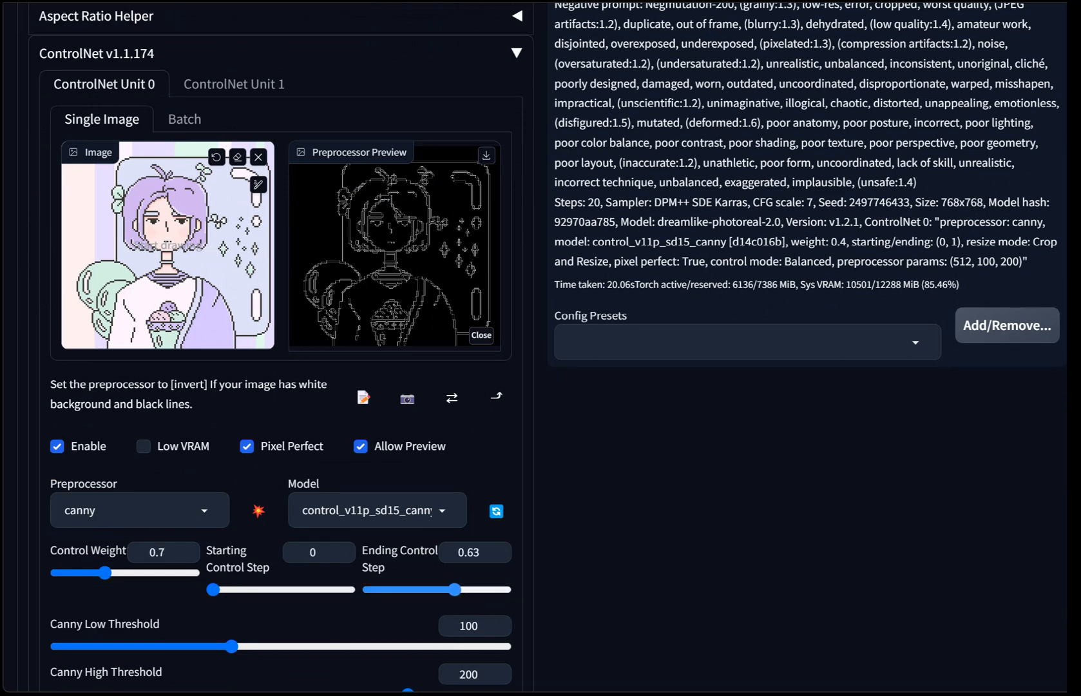
{"action": "left_click_drag", "start_coordinate": [453, 589], "coordinate": [436, 589]}
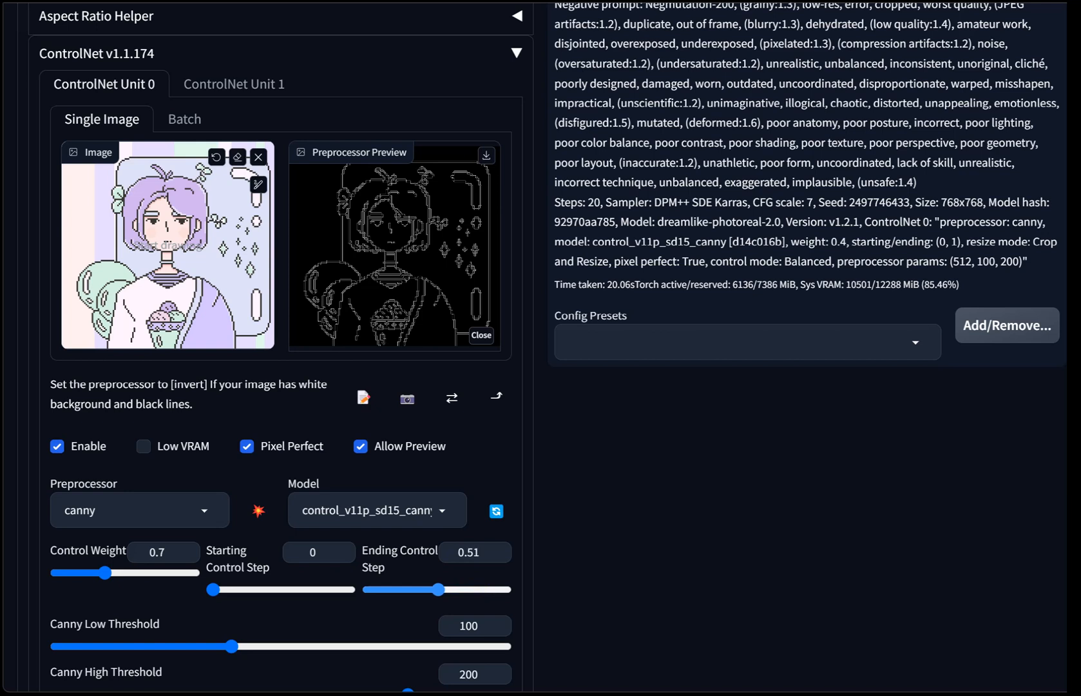
{"action": "left_click_drag", "start_coordinate": [437, 589], "coordinate": [434, 590]}
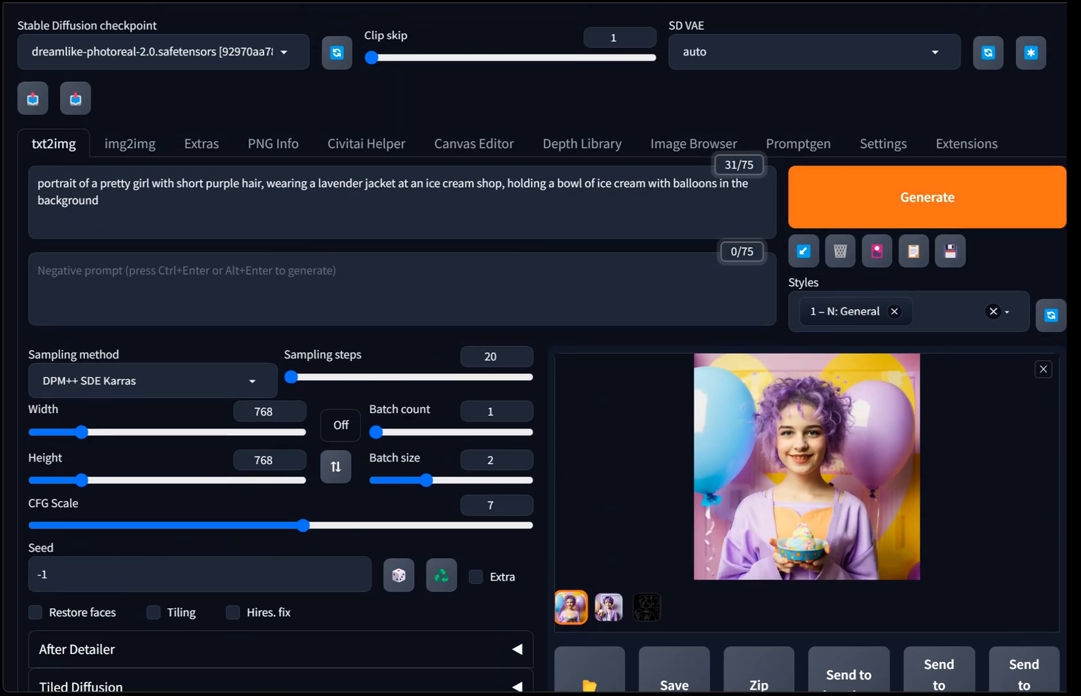
Step: Generate a new batch with control weight 0.7 and ending control step 0.5
{"action": "left_click", "coordinate": [927, 197]}
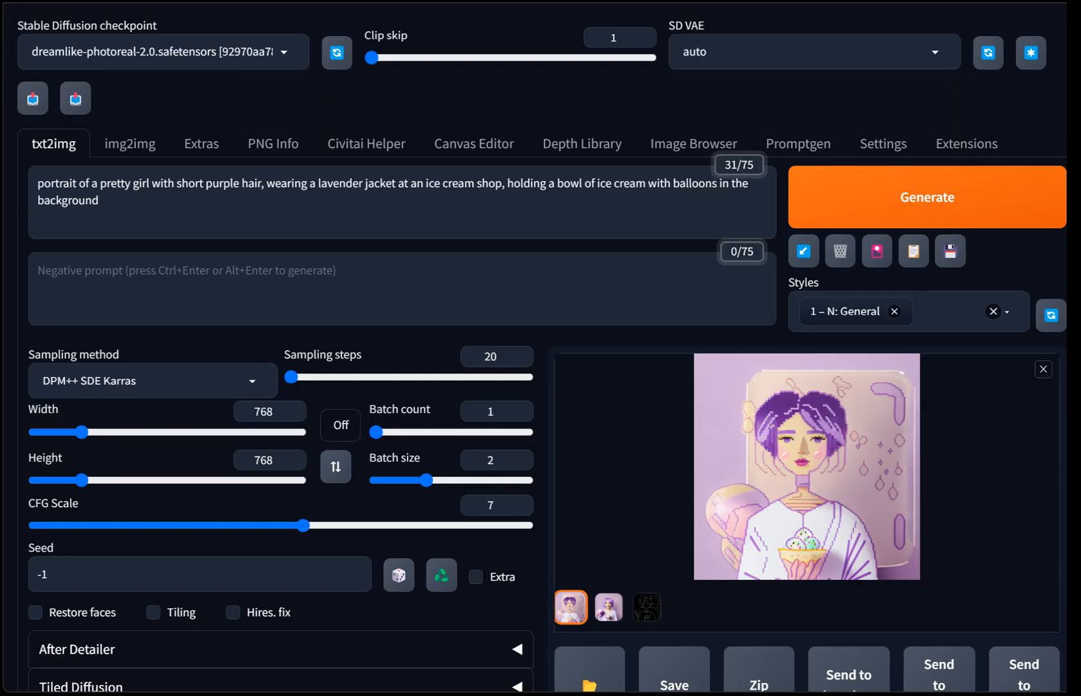
Step: Drag the Ending Control Step slider from 0.5 down to 0.15
{"action": "scroll", "scroll_direction": "down", "scroll_amount": 3}
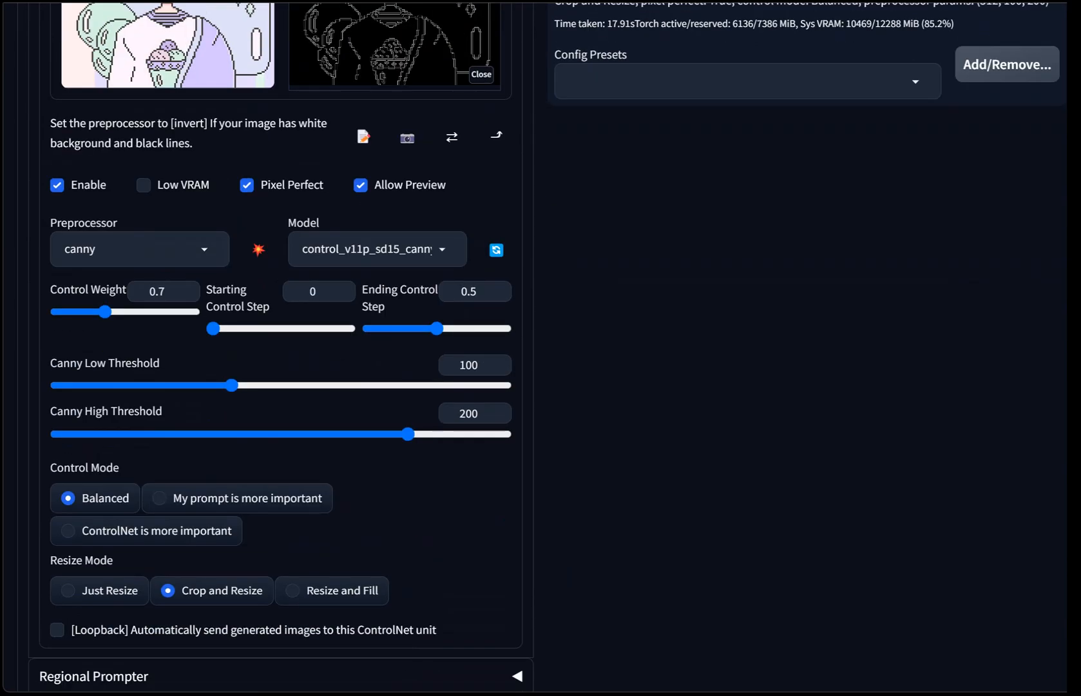
{"action": "left_click_drag", "start_coordinate": [435, 328], "coordinate": [413, 328]}
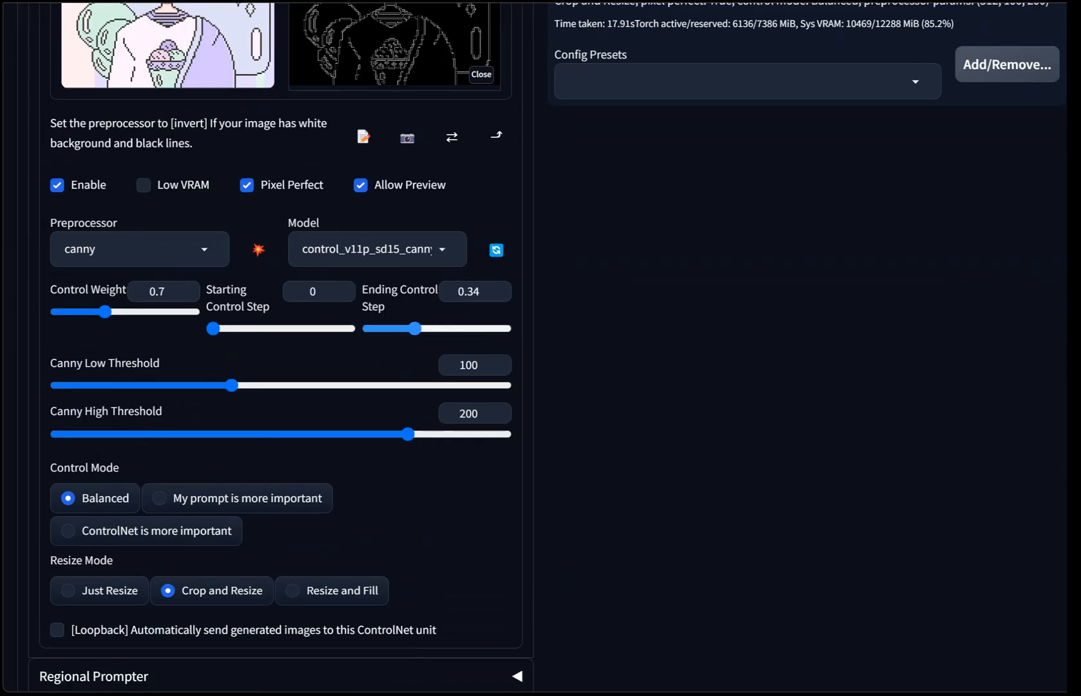
{"action": "left_click_drag", "start_coordinate": [415, 328], "coordinate": [394, 327]}
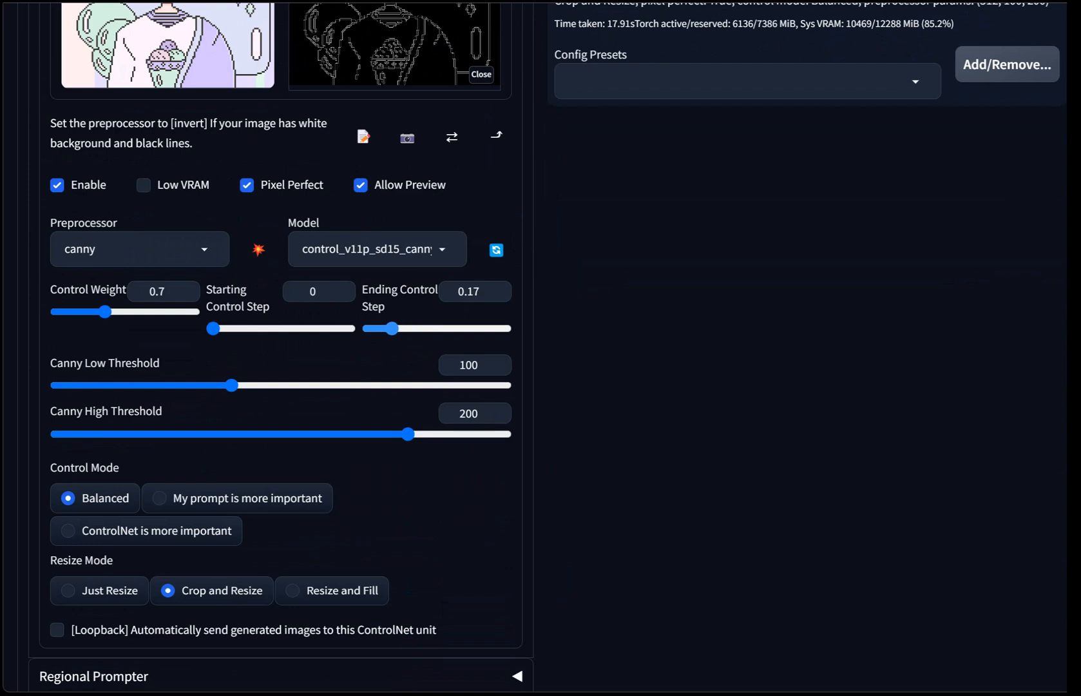
{"action": "left_click_drag", "start_coordinate": [394, 330], "coordinate": [397, 329]}
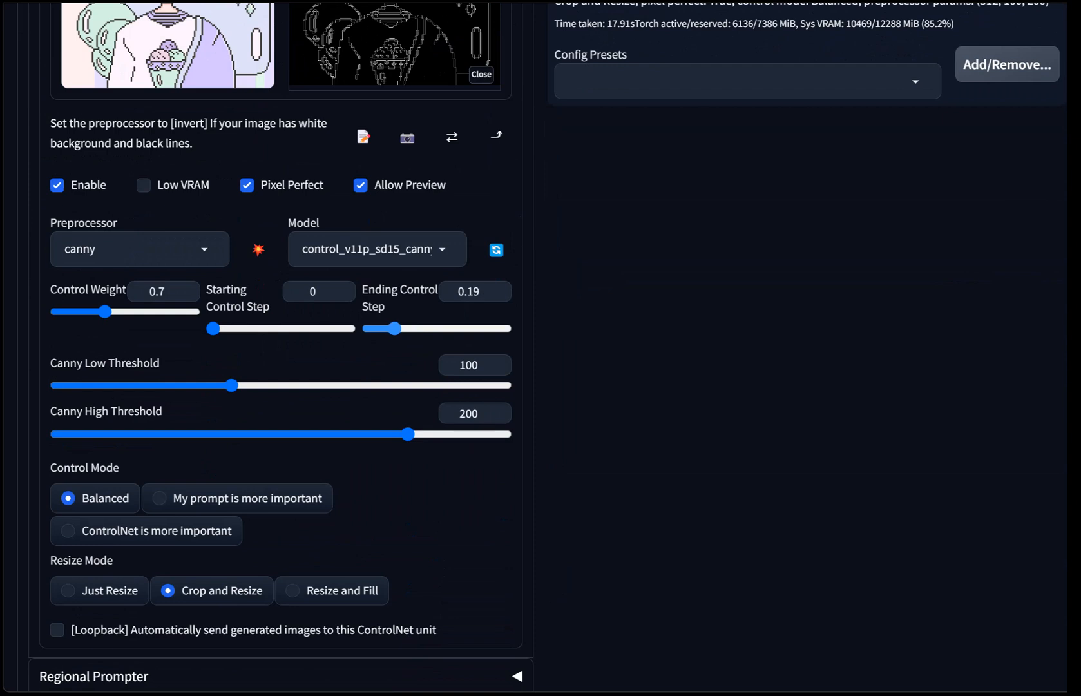
{"action": "left_click_drag", "start_coordinate": [395, 328], "coordinate": [393, 328]}
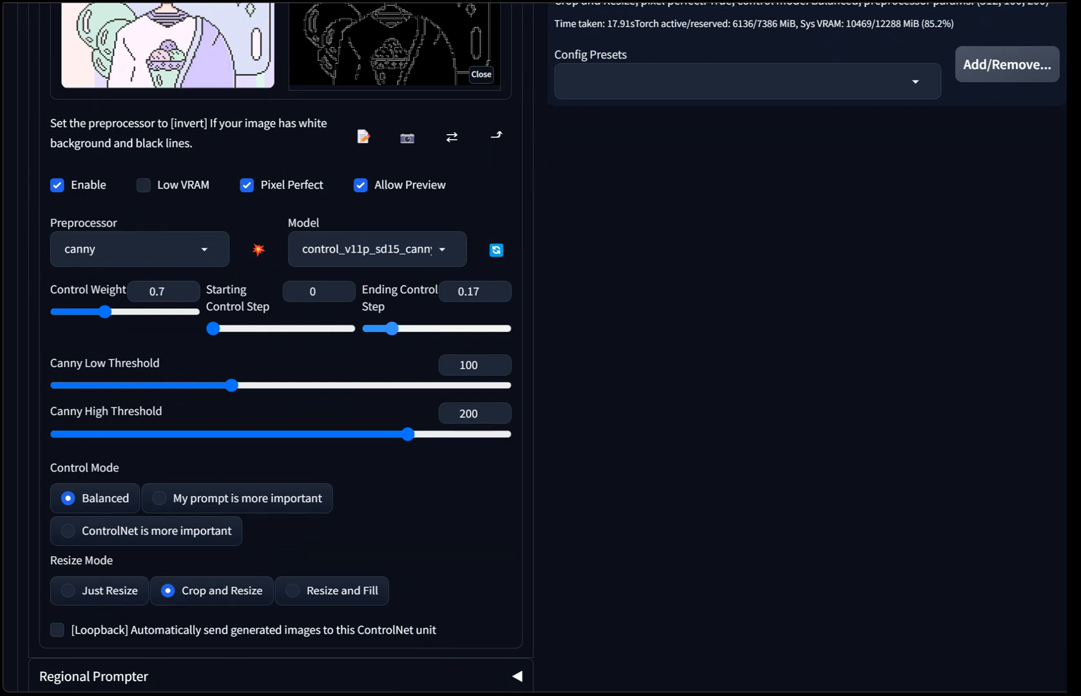
{"action": "left_click_drag", "start_coordinate": [393, 328], "coordinate": [382, 328]}
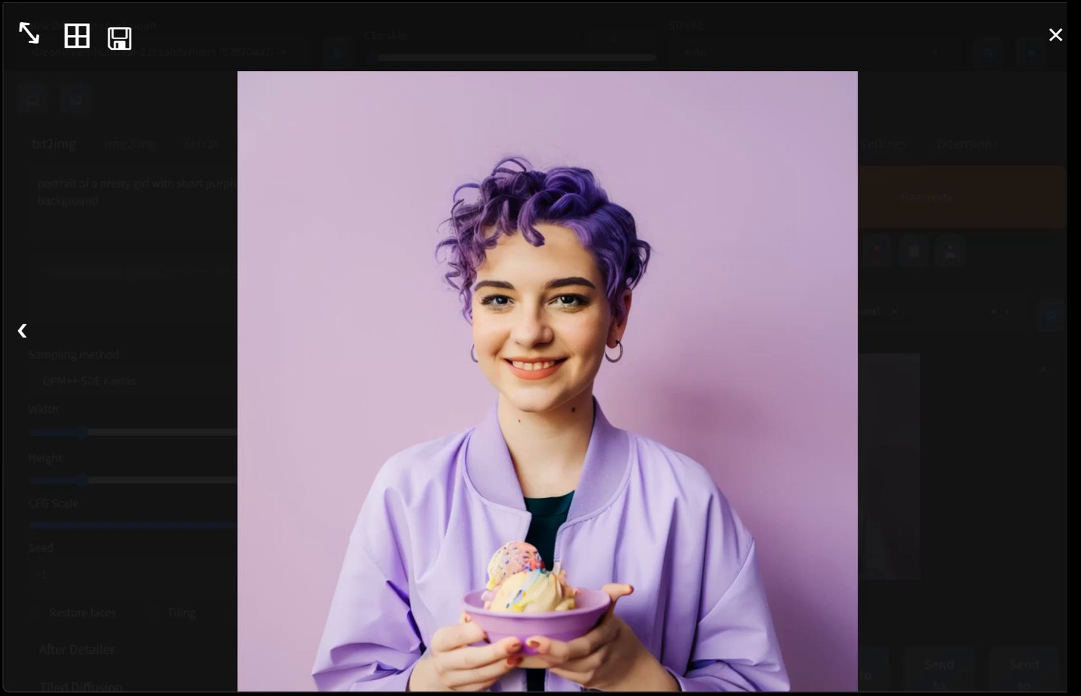
Step: Close the full-size view of the portrait generated with ending step 0.15
{"action": "left_click", "coordinate": [1056, 34]}
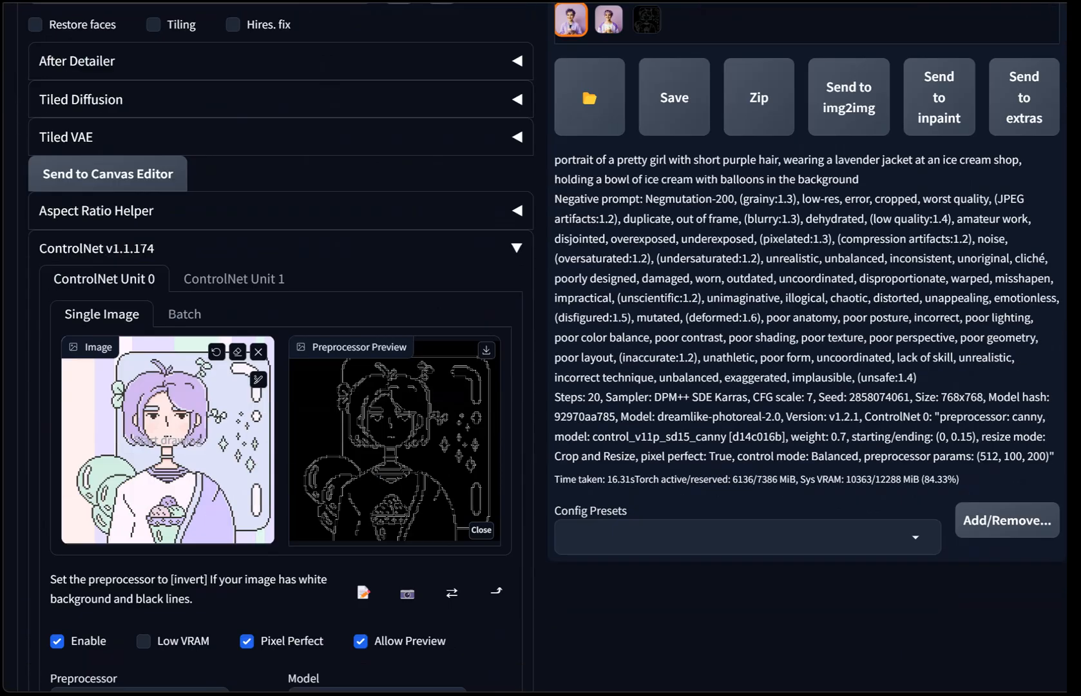
Step: Raise the ControlNet control weight to 1 for the denim-jacket ice-cream run
{"action": "scroll", "scroll_direction": "down", "scroll_amount": 3}
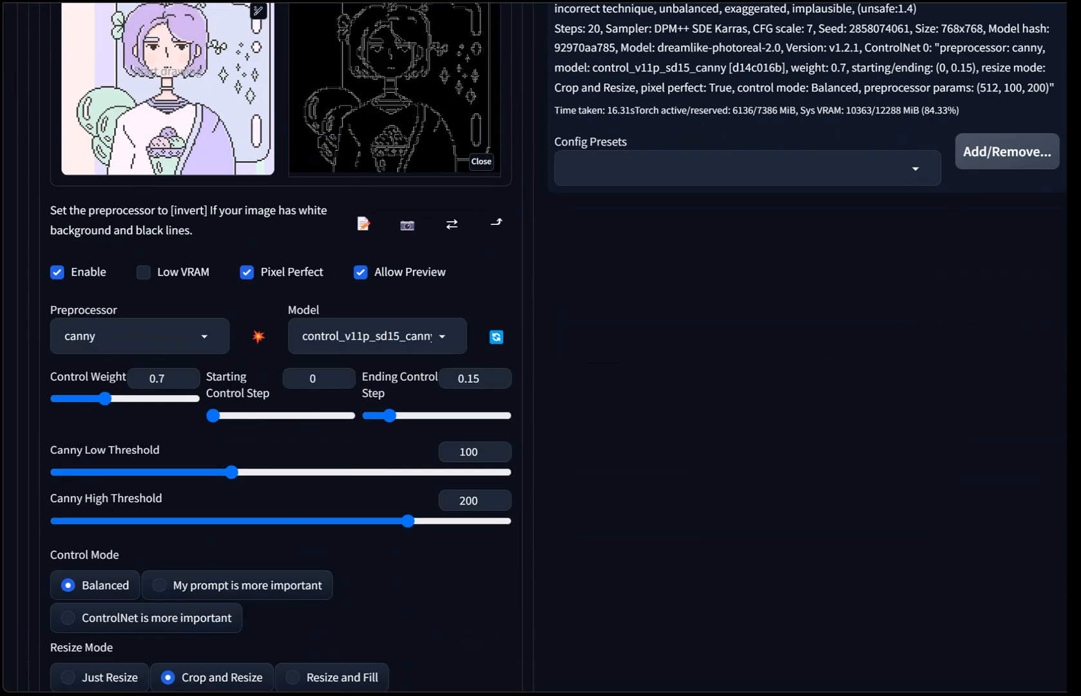
{"action": "left_click_drag", "start_coordinate": [105, 399], "coordinate": [116, 399]}
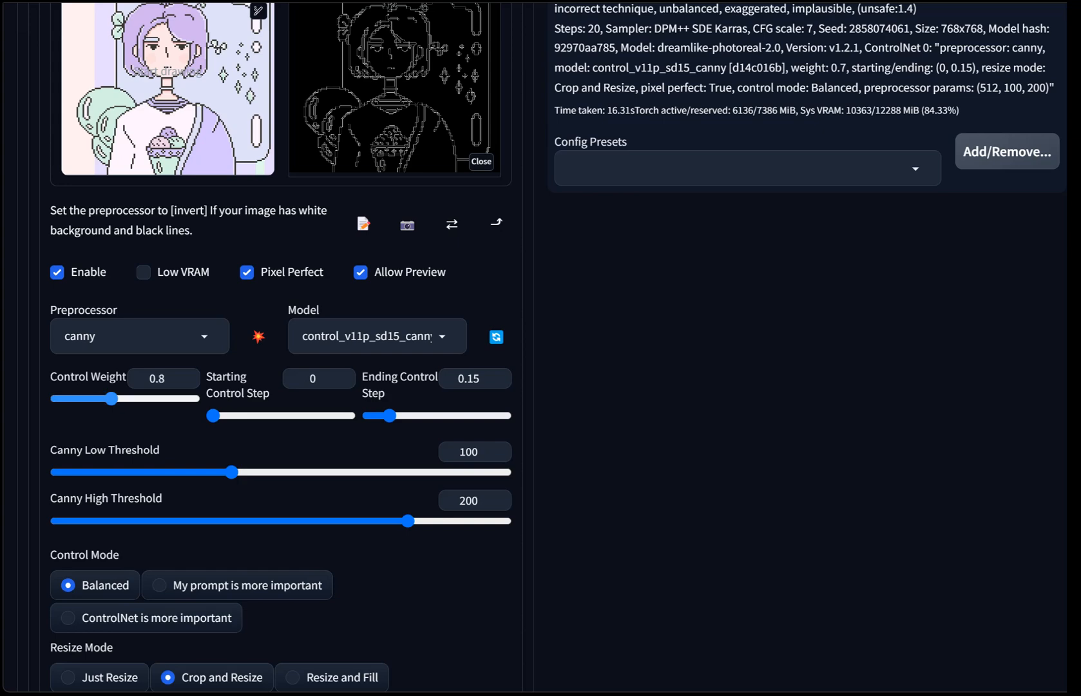
{"action": "left_click_drag", "start_coordinate": [114, 399], "coordinate": [135, 398]}
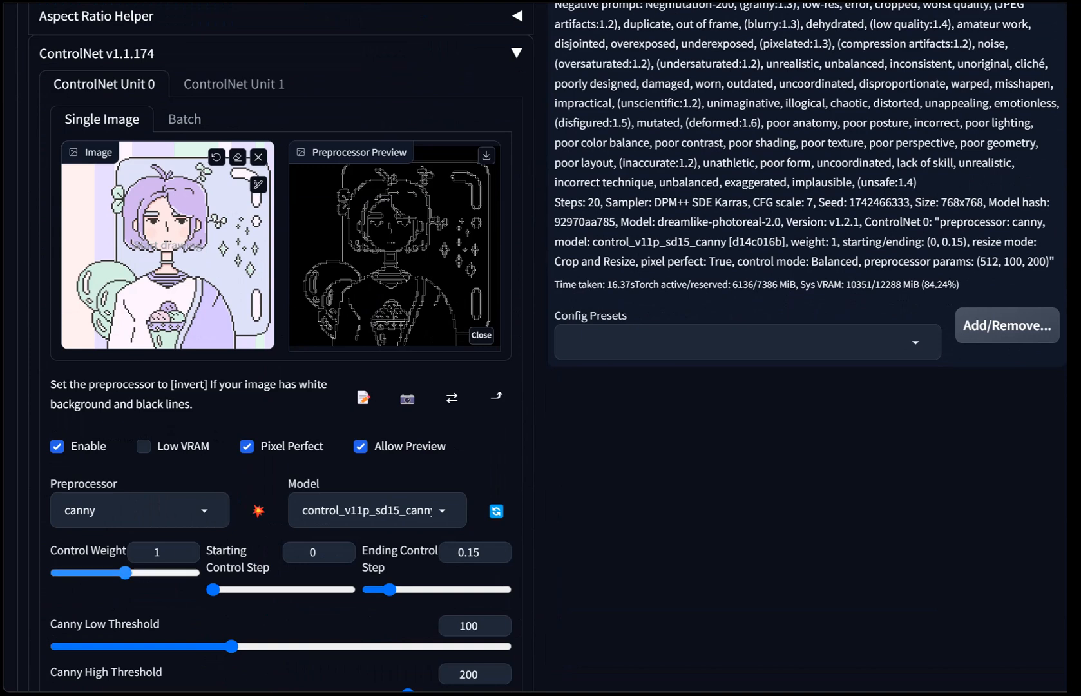
Step: Set the control weight to about 1.1 and the ending control step to 0.25
{"action": "left_click_drag", "start_coordinate": [127, 572], "coordinate": [149, 572]}
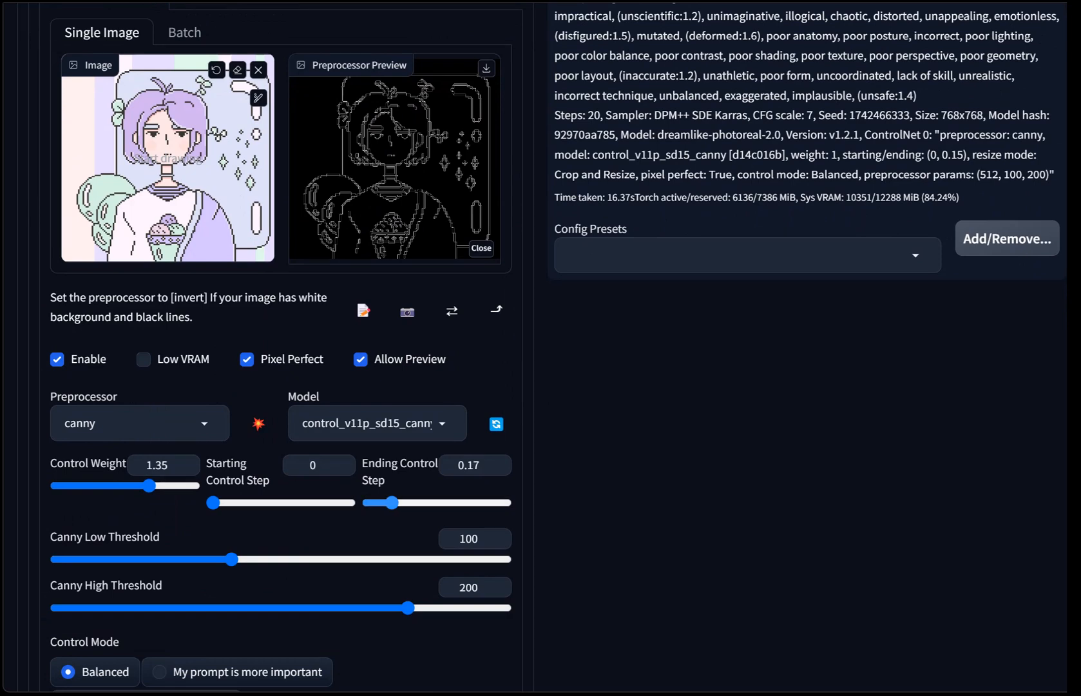
{"action": "left_click_drag", "start_coordinate": [392, 503], "coordinate": [402, 503]}
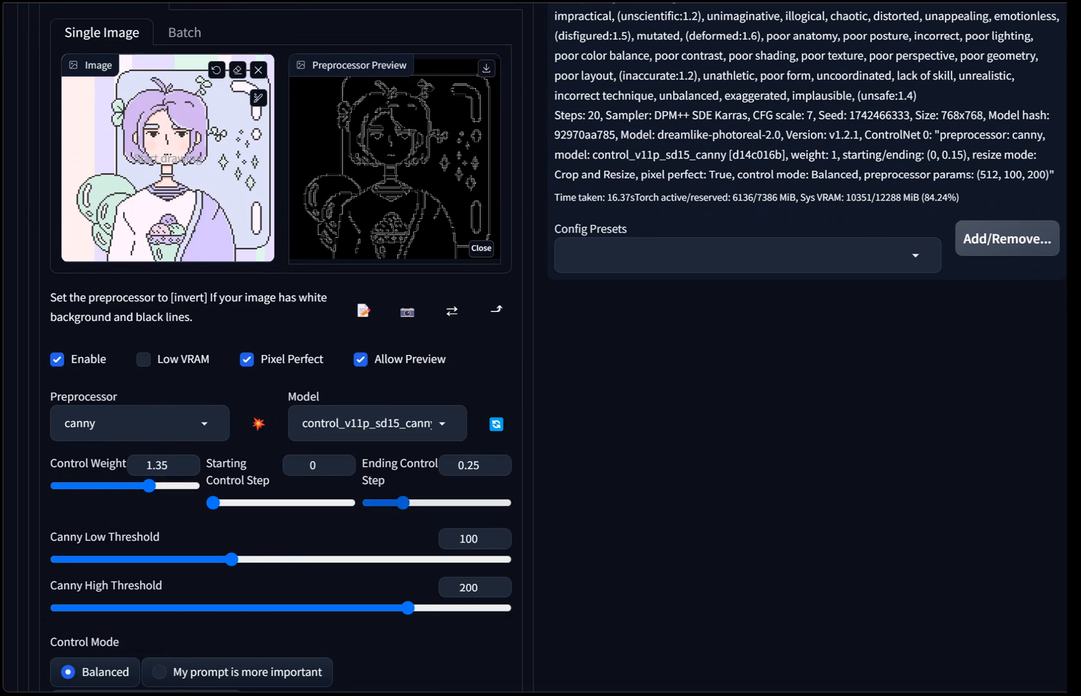
{"action": "left_click_drag", "start_coordinate": [150, 485], "coordinate": [135, 484]}
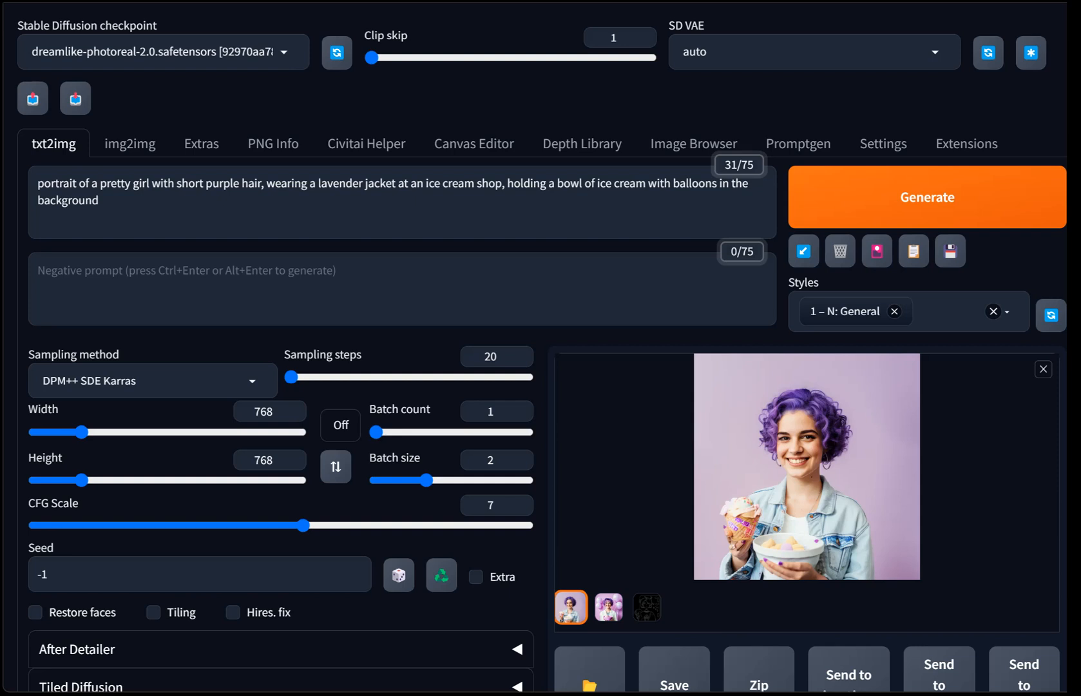
Step: Generate at weight 1.1, ending step 0.25, and view the curly purple-haired result full size
{"action": "left_click", "coordinate": [927, 197]}
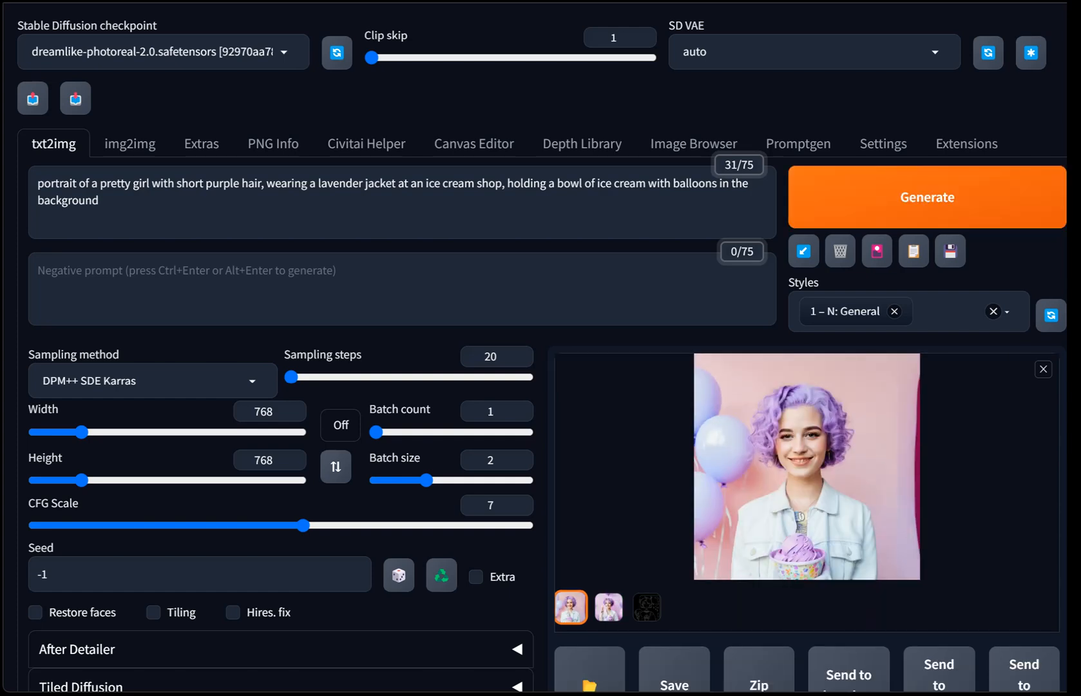
{"action": "scroll", "scroll_direction": "down", "scroll_amount": 3}
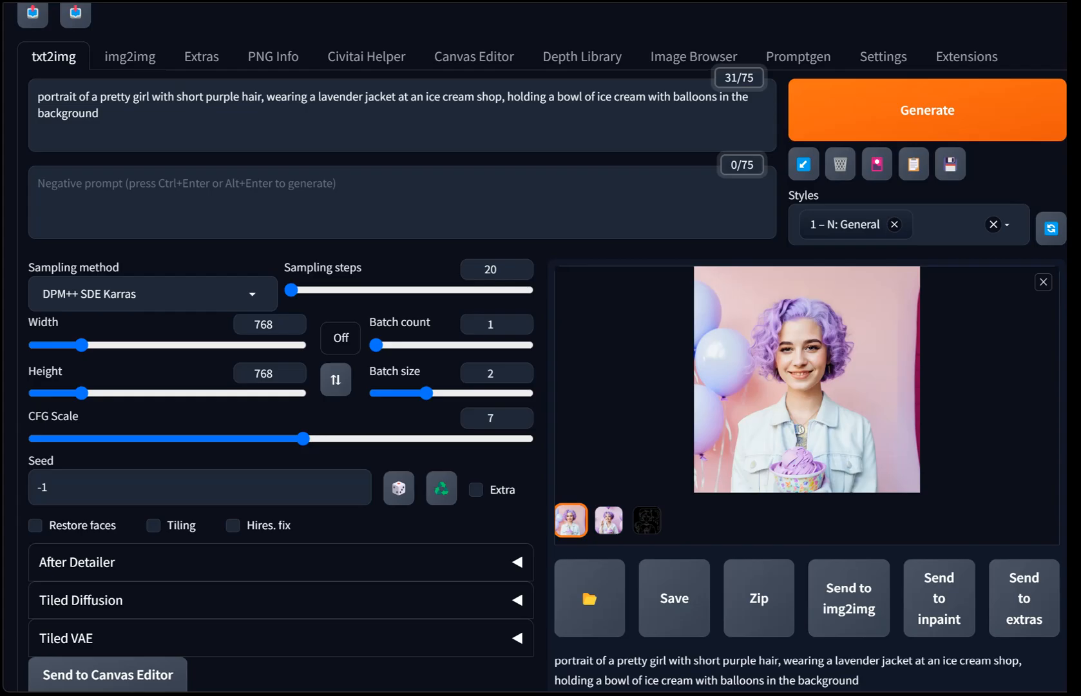
{"action": "left_click", "coordinate": [806, 377]}
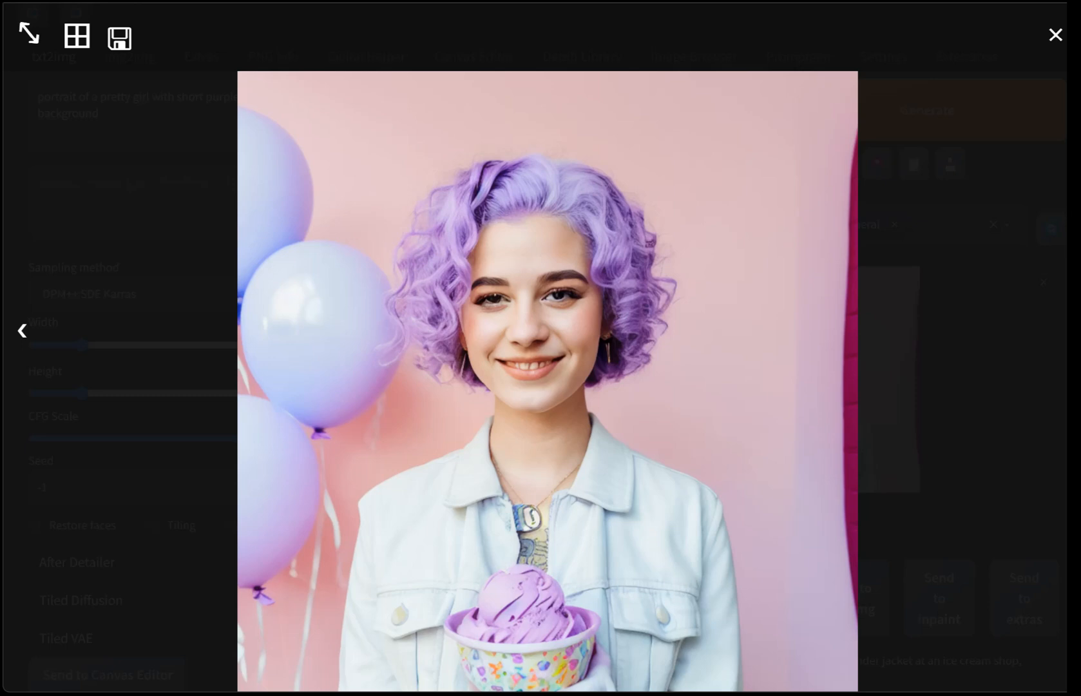
{"action": "left_click", "coordinate": [1055, 35]}
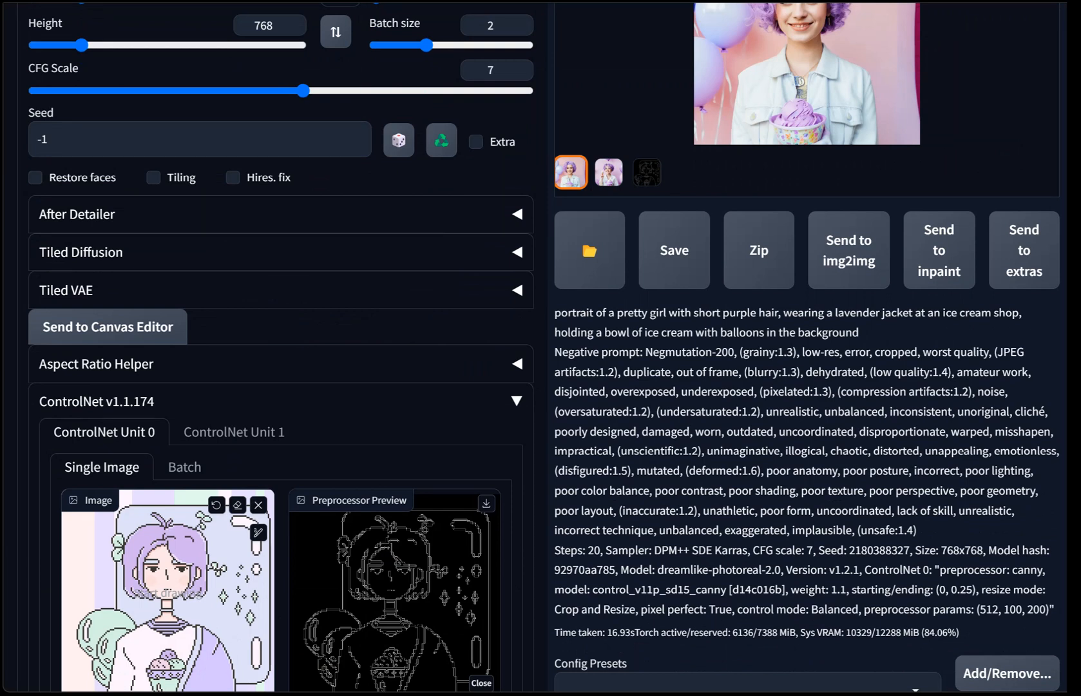
{"action": "double_click", "coordinate": [878, 551]}
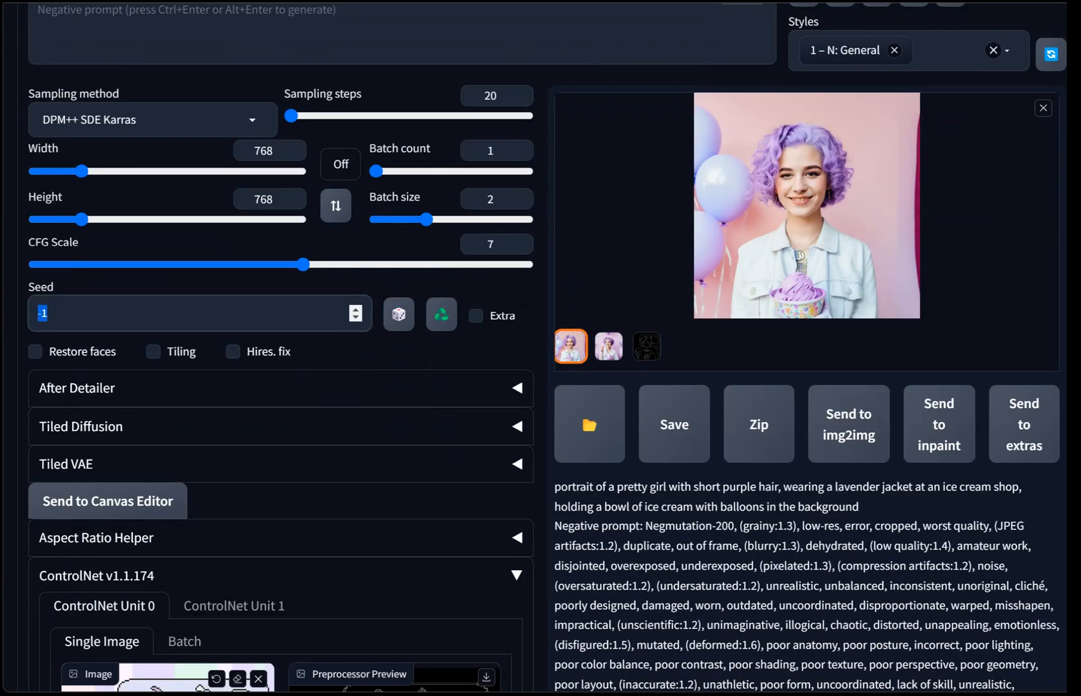
{"action": "left_click", "coordinate": [200, 314]}
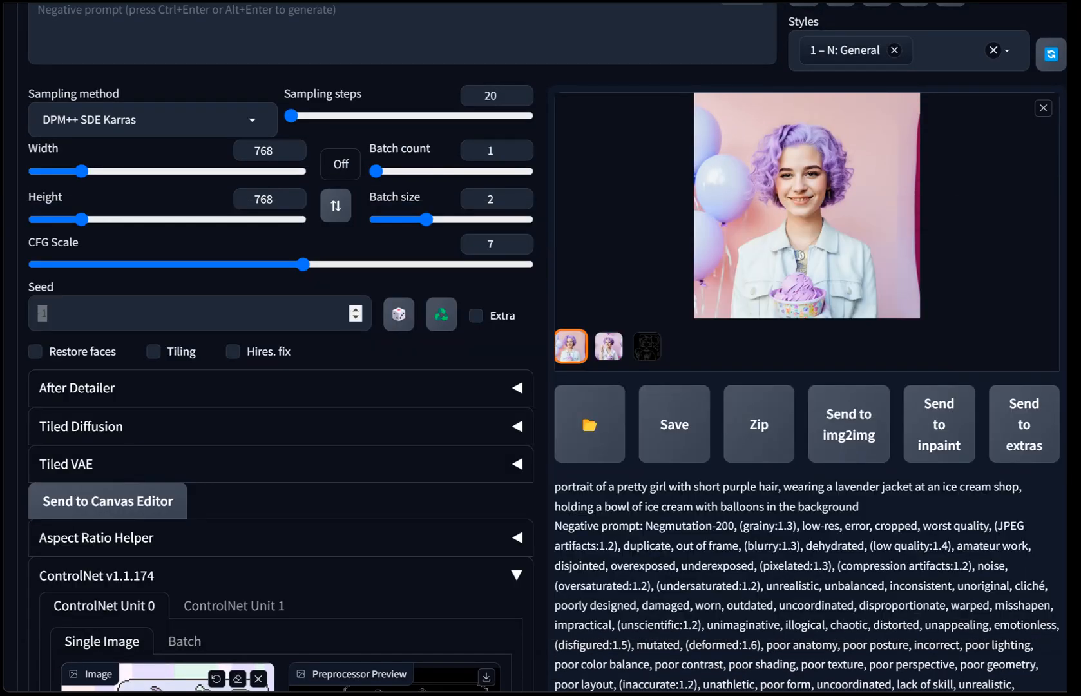
{"action": "type", "text": "e"}
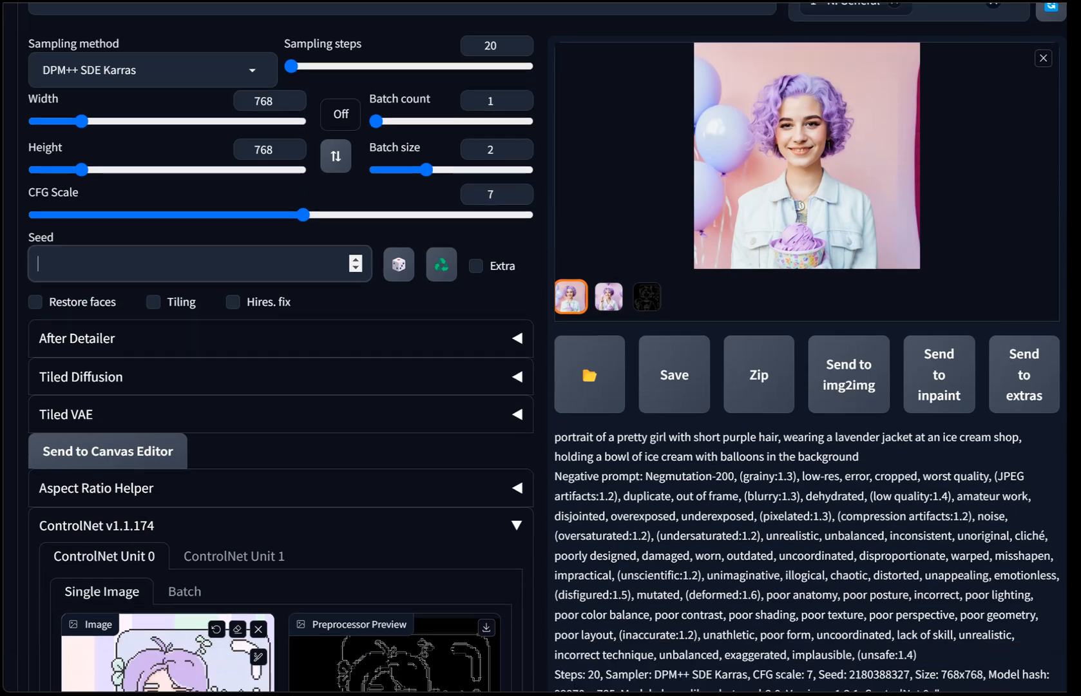
{"action": "scroll", "scroll_direction": "down", "scroll_amount": 3}
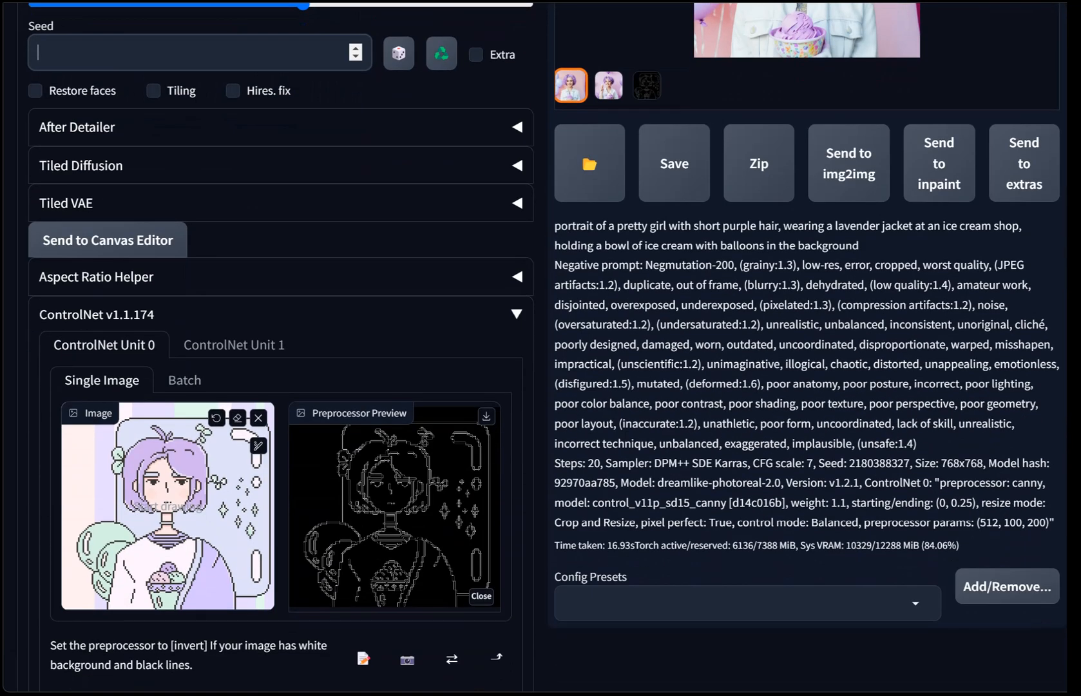
{"action": "double_click", "coordinate": [875, 462]}
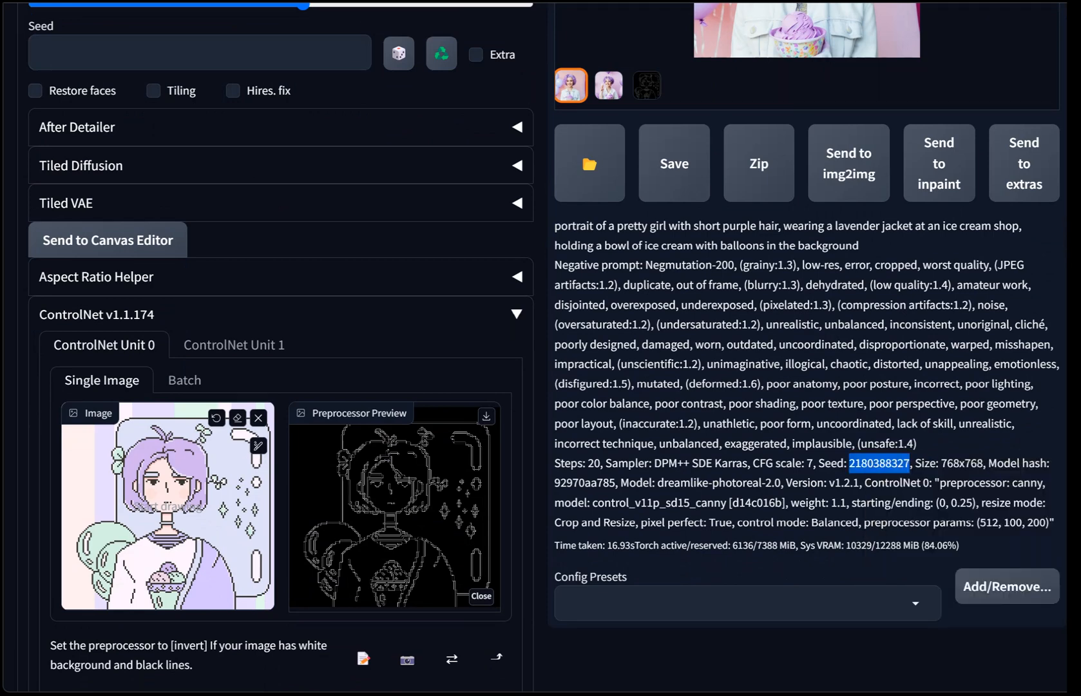
{"action": "left_click", "coordinate": [441, 53]}
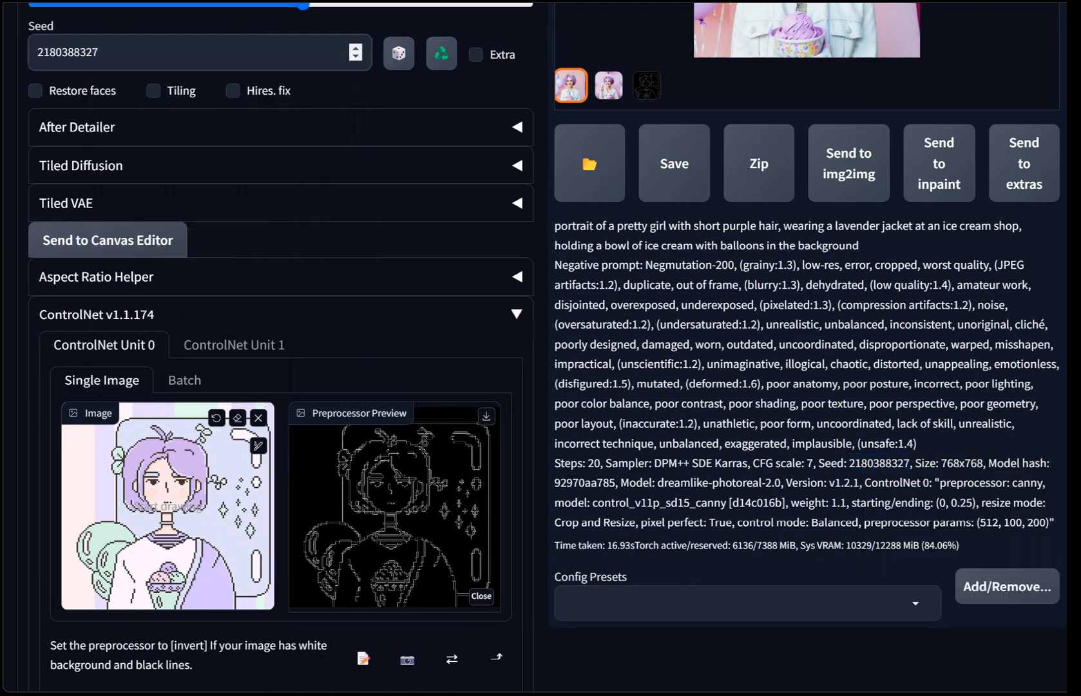
{"action": "scroll", "scroll_direction": "down", "scroll_amount": 3}
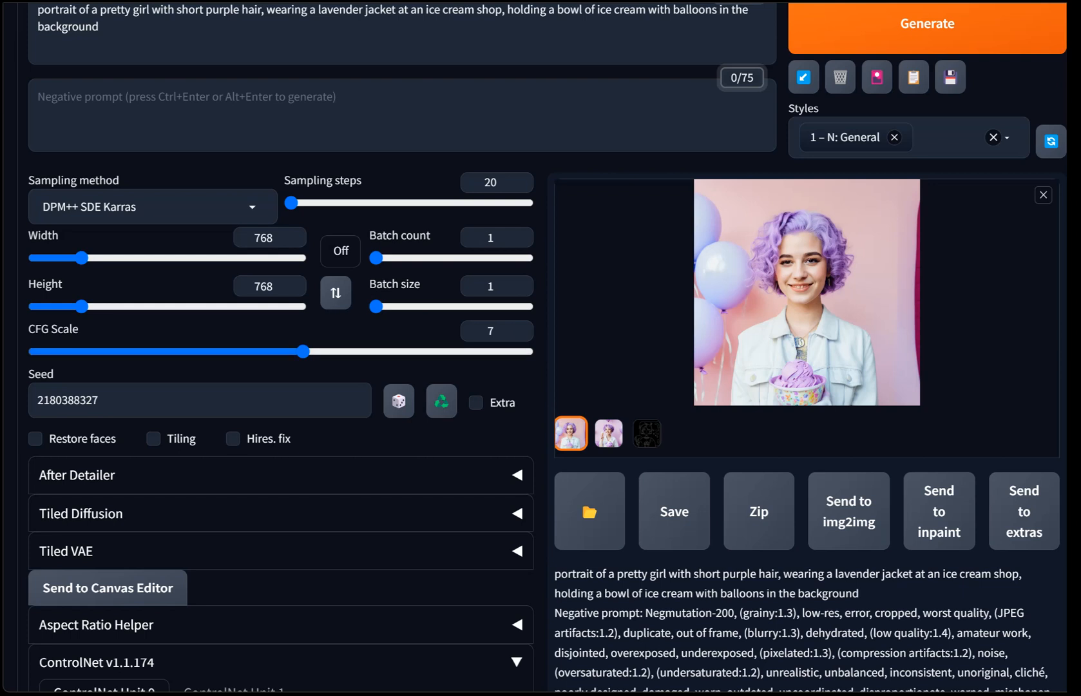
Step: Enable Restore faces, generate the portrait, and review it in full-screen preview
{"action": "left_click", "coordinate": [37, 439]}
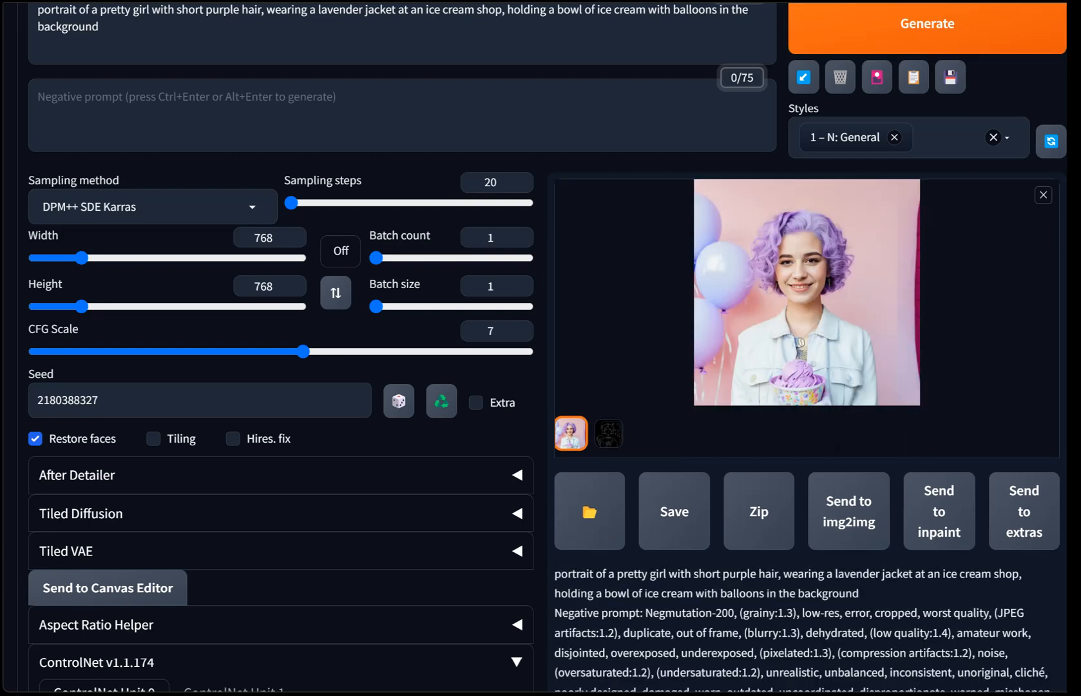
{"action": "left_click", "coordinate": [805, 290]}
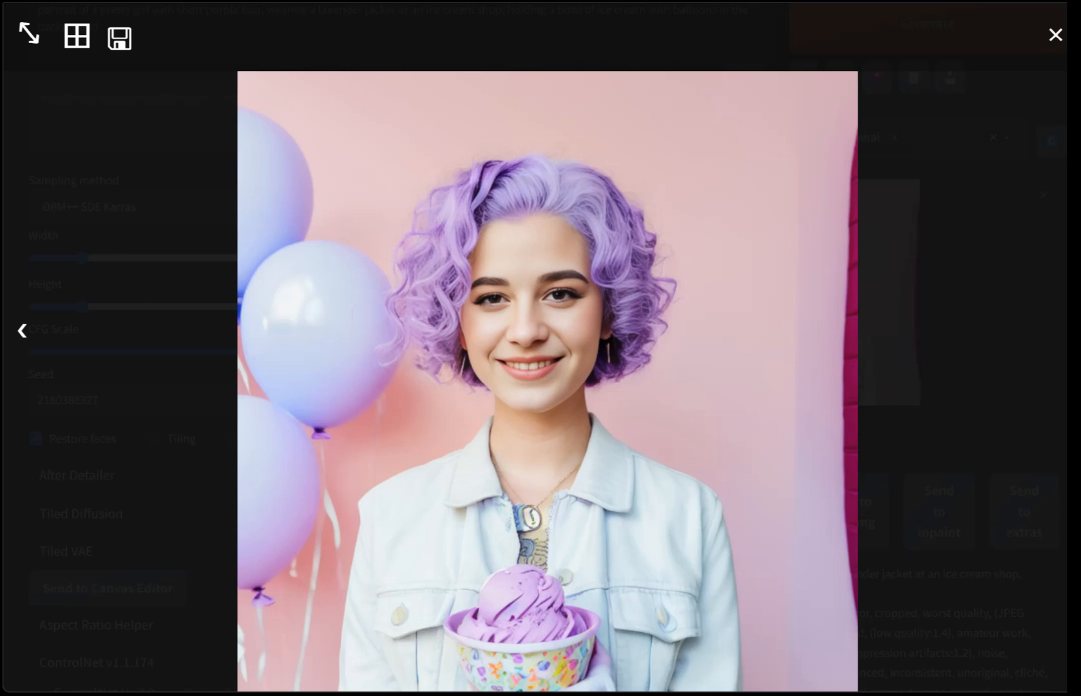
{"action": "left_click", "coordinate": [1056, 33]}
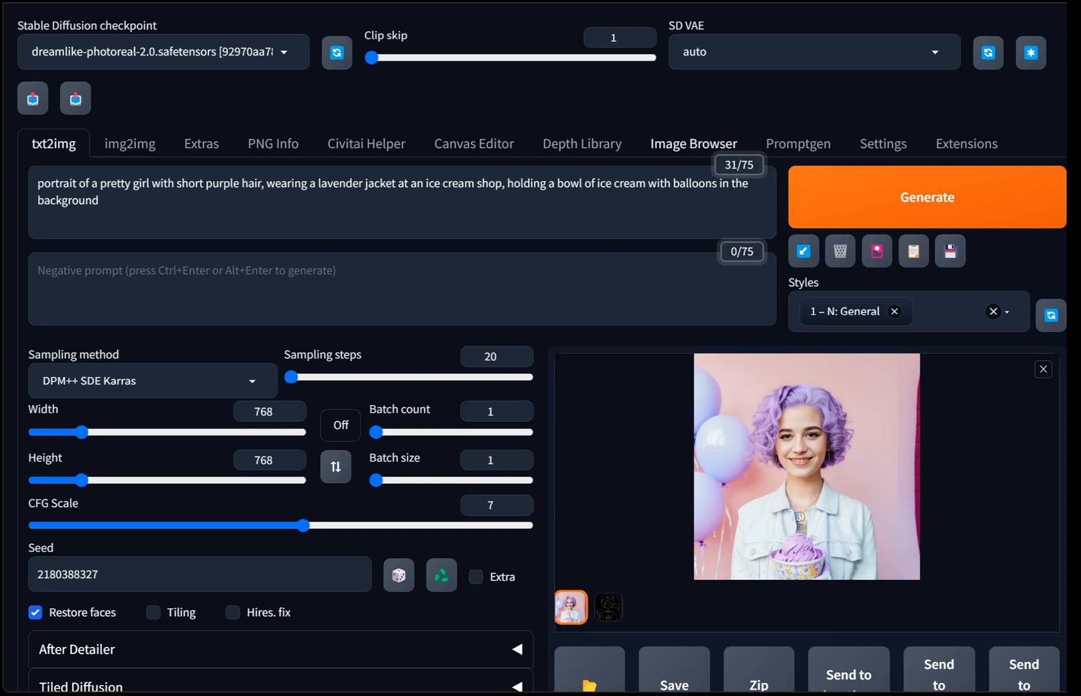
Step: Browse the txt2img gallery in Image Browser and enlarge an earlier blonde leopard-print portrait
{"action": "left_click", "coordinate": [693, 144]}
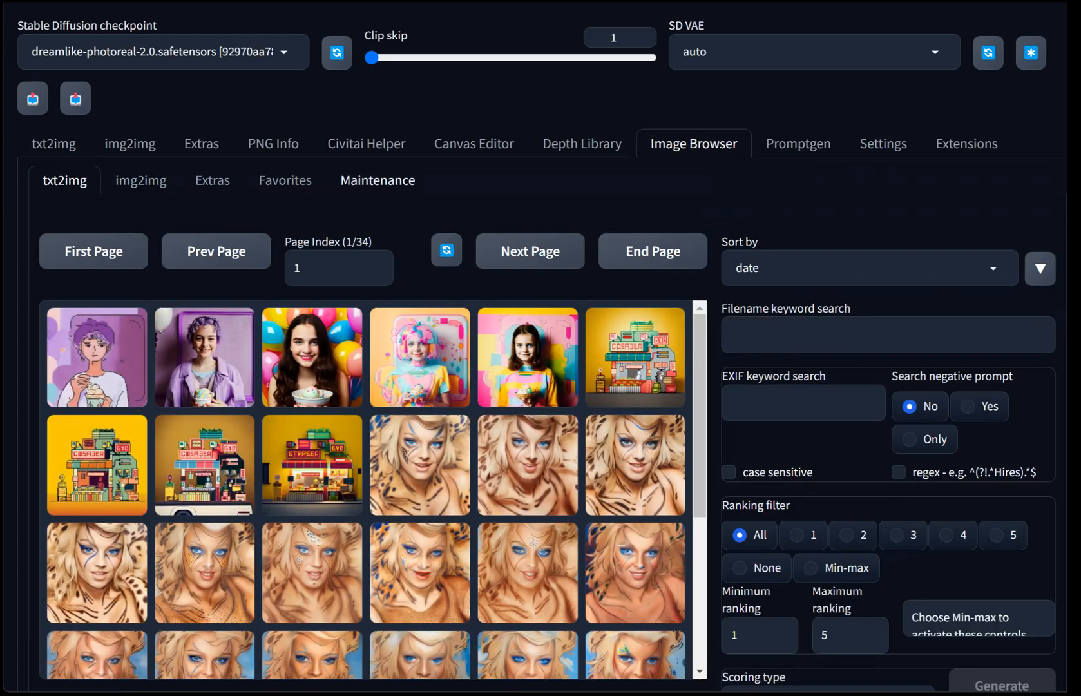
{"action": "scroll", "scroll_direction": "down", "scroll_amount": 3}
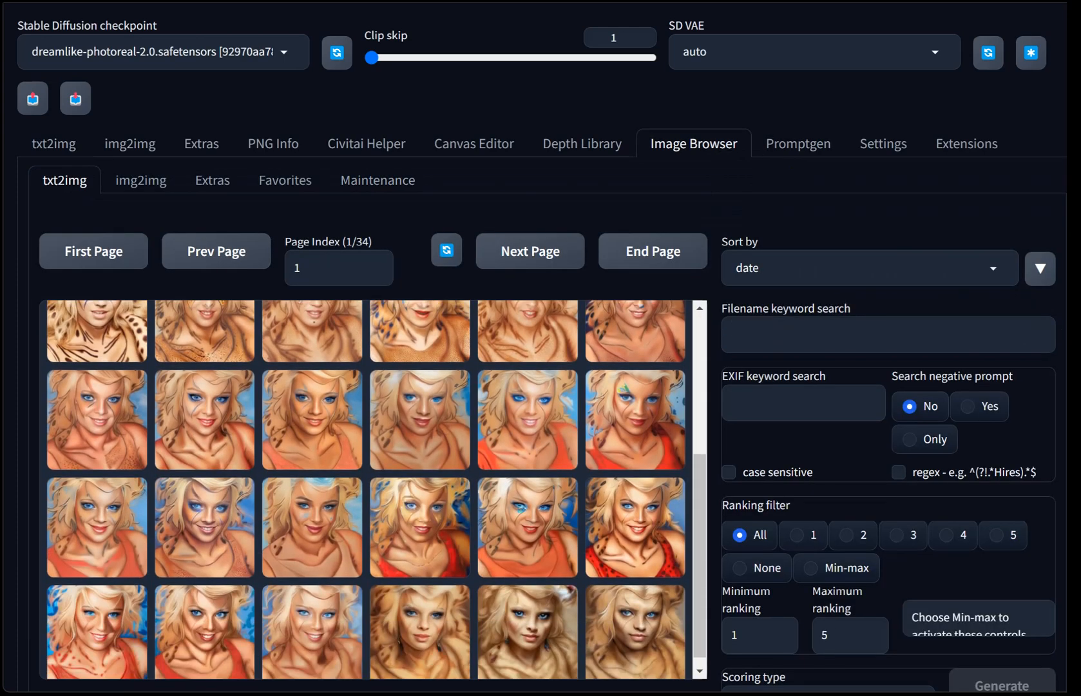
{"action": "scroll", "scroll_direction": "down", "scroll_amount": 3}
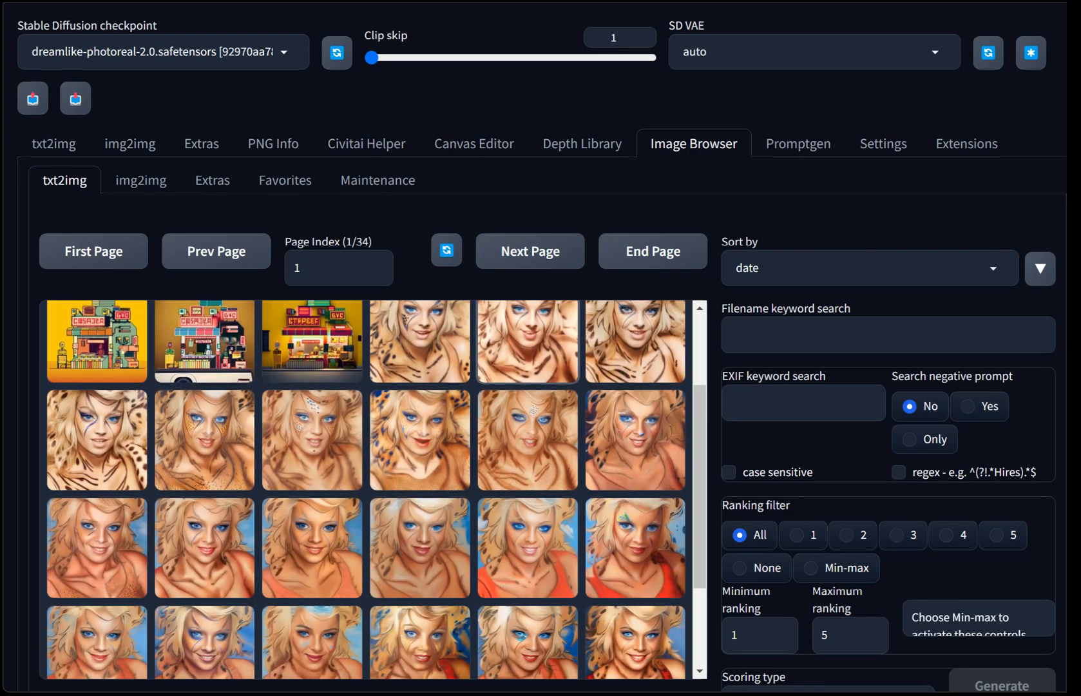
{"action": "scroll", "scroll_direction": "down", "scroll_amount": 3}
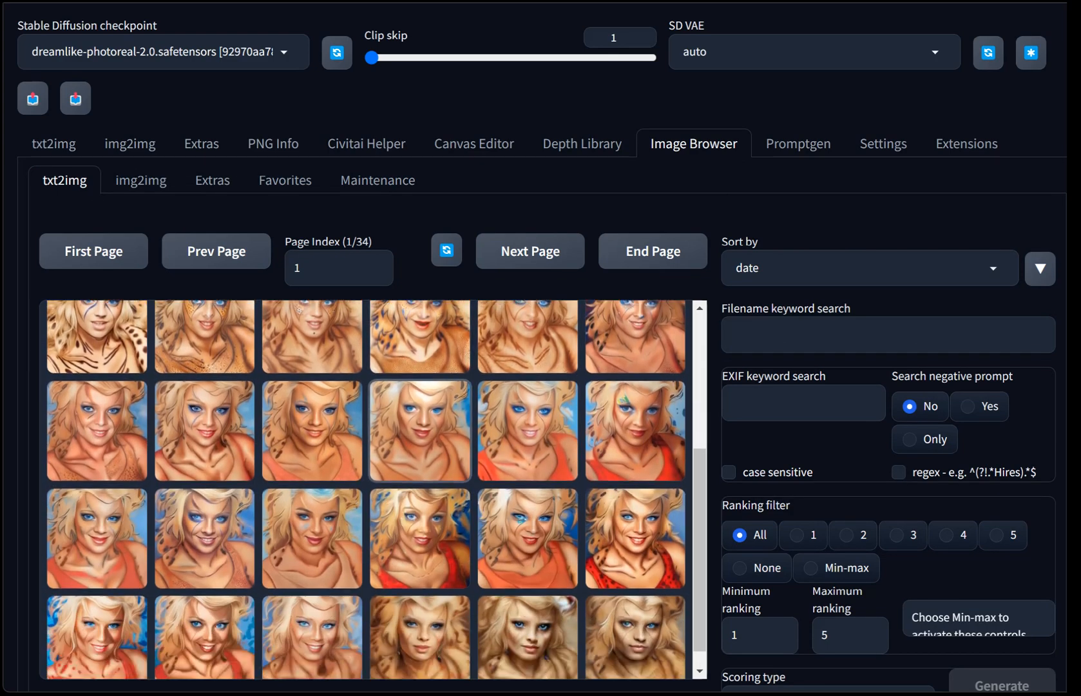
{"action": "scroll", "scroll_direction": "down", "scroll_amount": 3}
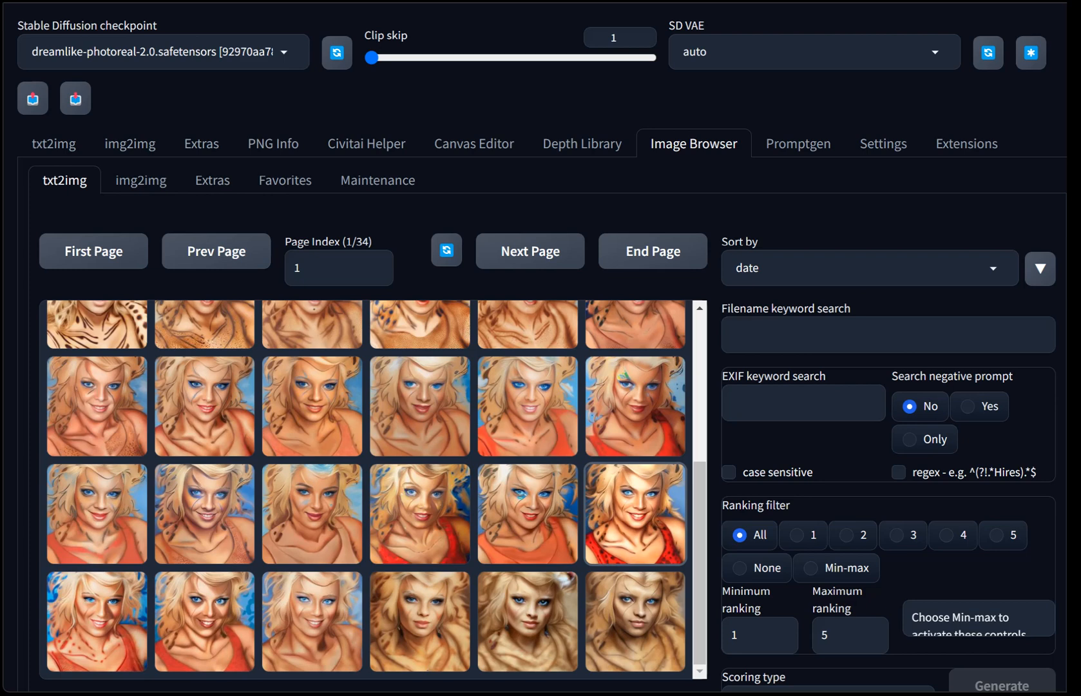
{"action": "left_click", "coordinate": [633, 405]}
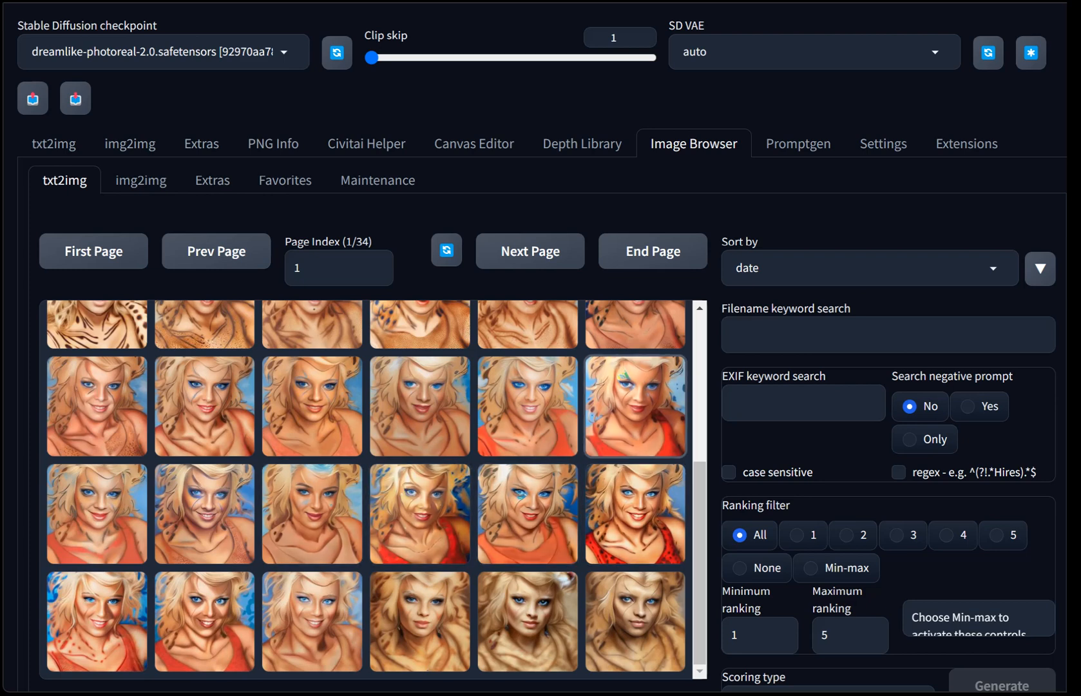
{"action": "scroll", "scroll_direction": "down", "scroll_amount": 3}
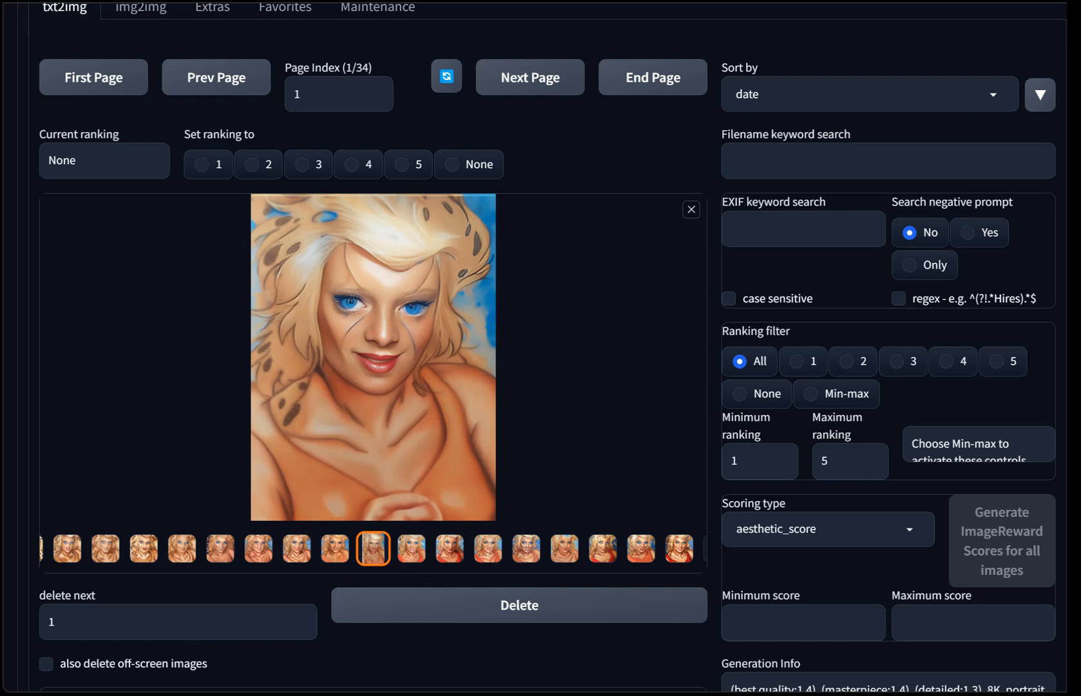
{"action": "left_click", "coordinate": [374, 355]}
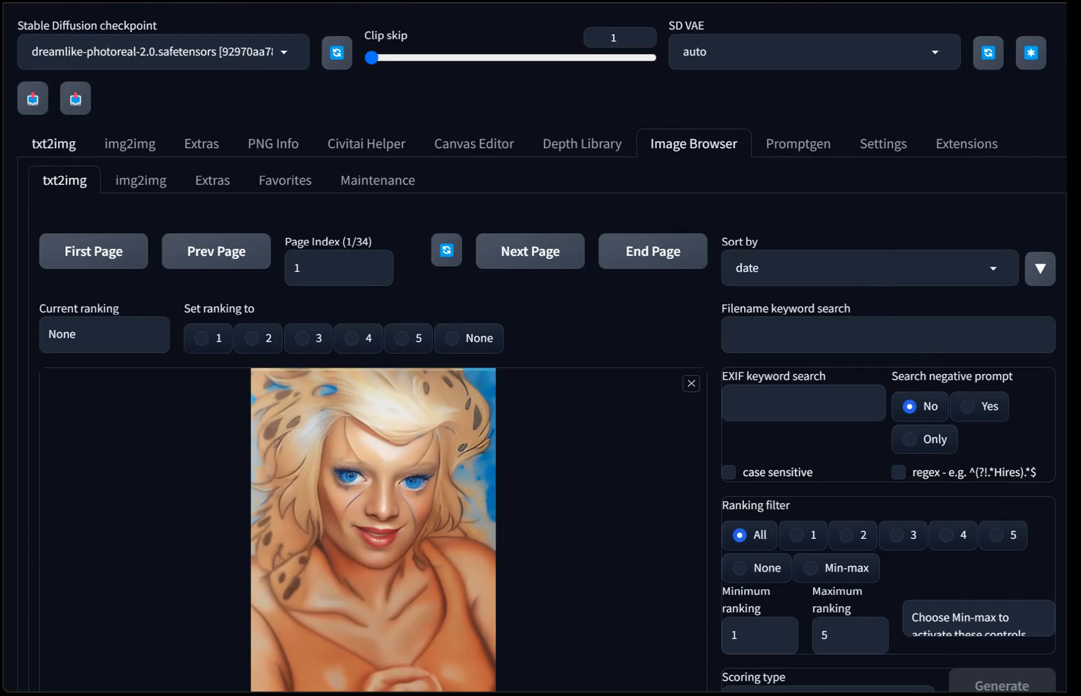
Step: Back on txt2img, inspect ControlNet Unit 0 canny settings: weight 1.1, ending step 0.25
{"action": "left_click", "coordinate": [53, 144]}
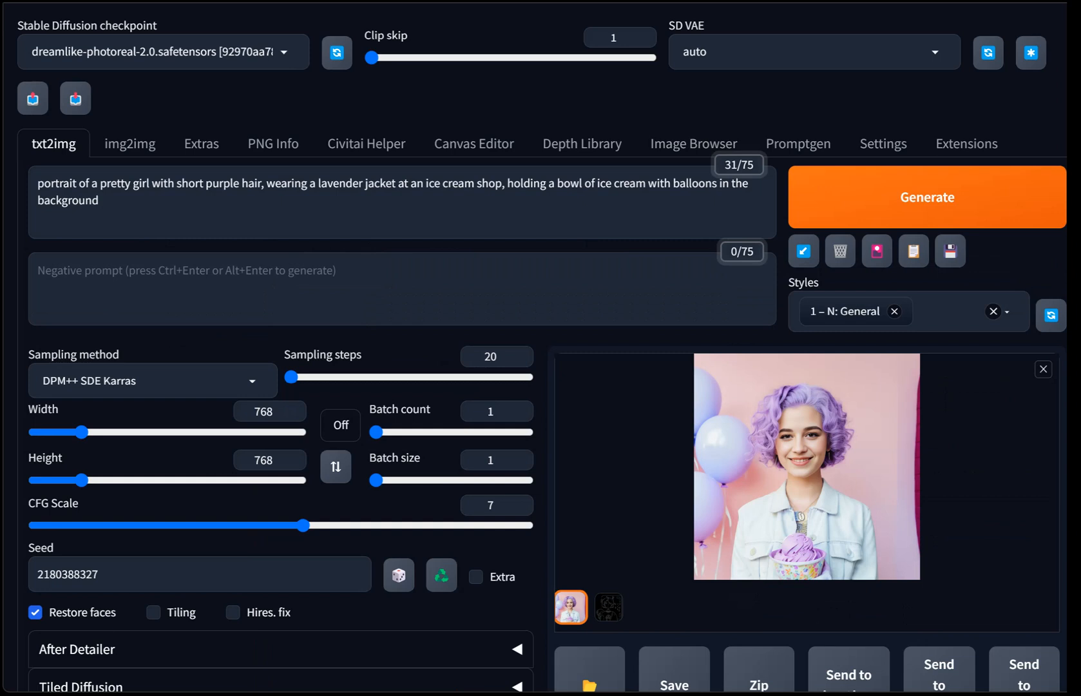
{"action": "scroll", "scroll_direction": "down", "scroll_amount": 3}
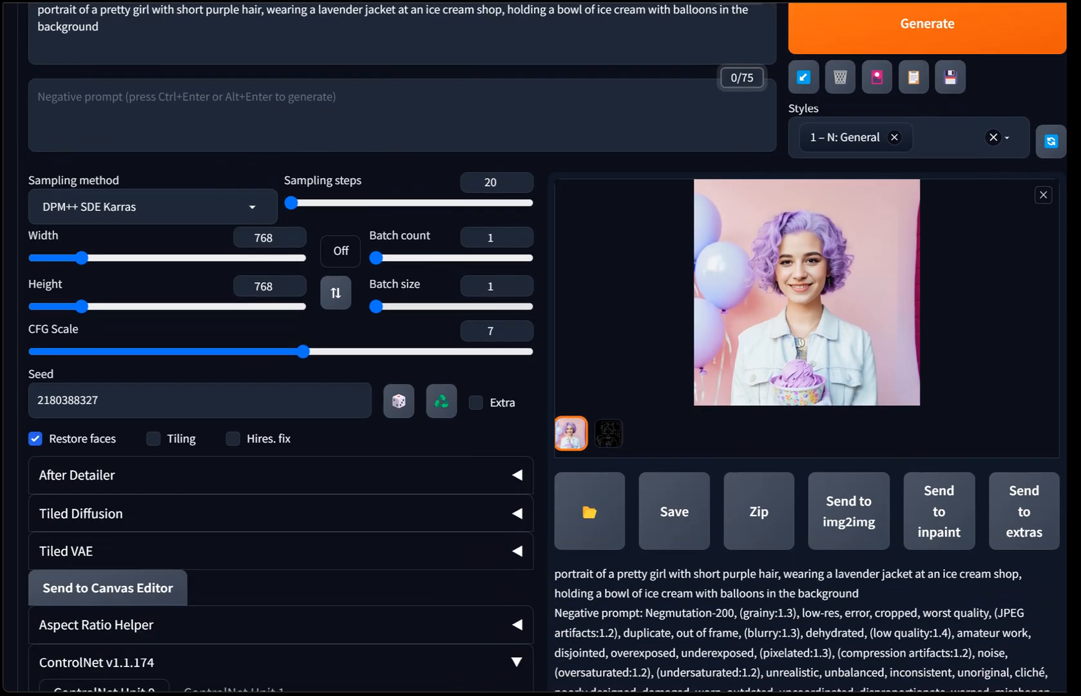
{"action": "scroll", "scroll_direction": "down", "scroll_amount": 3}
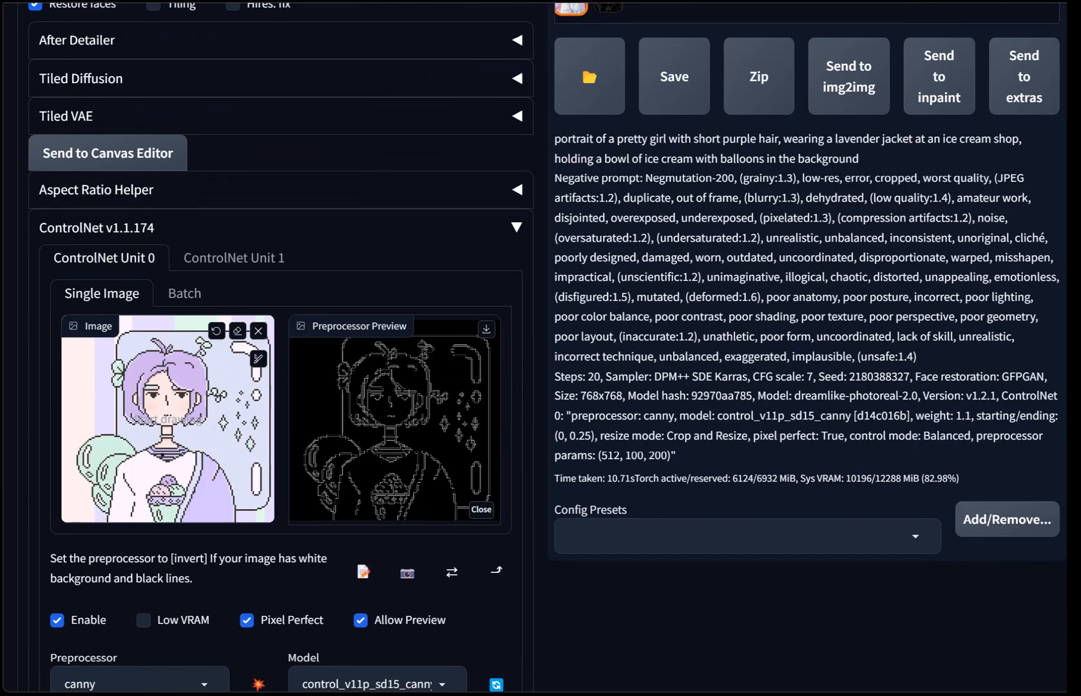
{"action": "scroll", "scroll_direction": "down", "scroll_amount": 3}
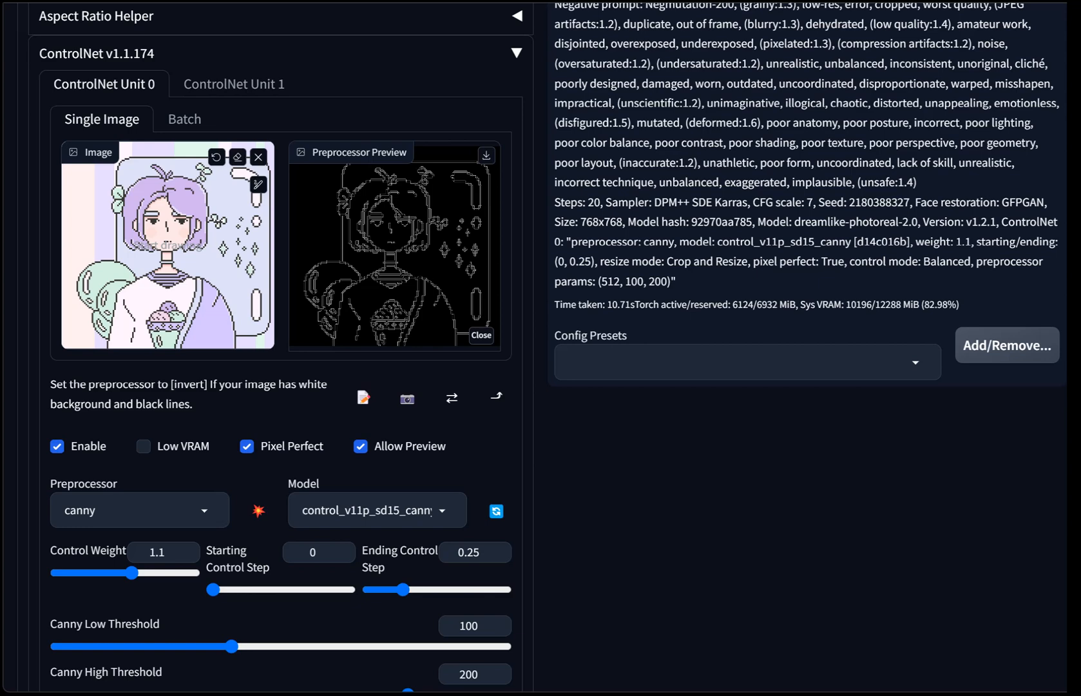
{"action": "scroll", "scroll_direction": "down", "scroll_amount": 3}
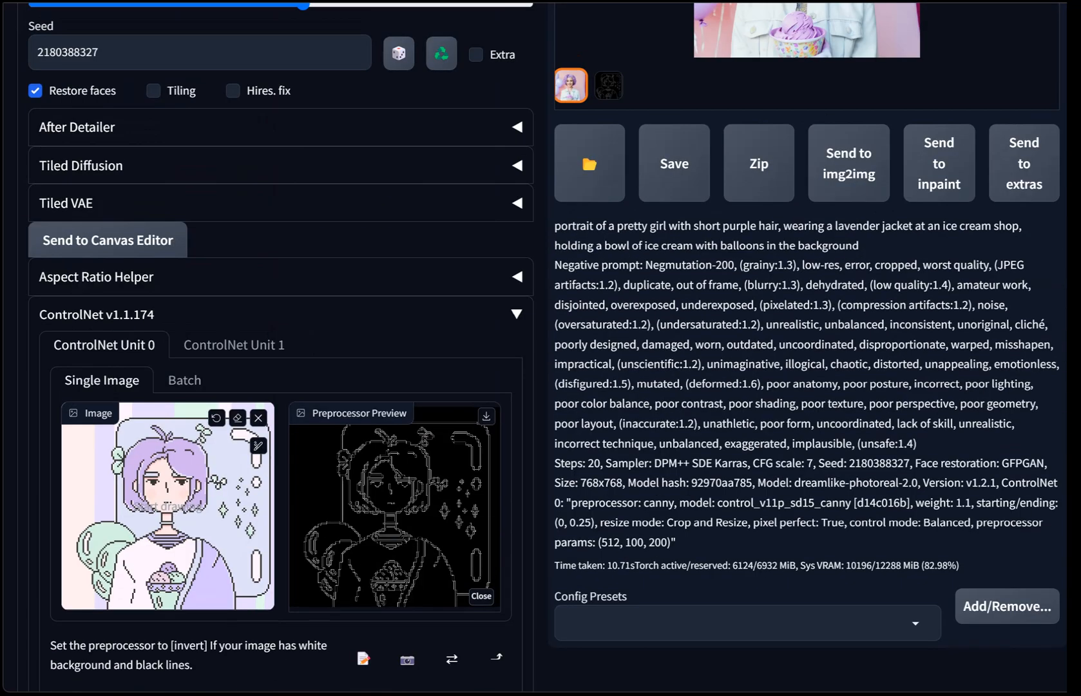
{"action": "scroll", "scroll_direction": "down", "scroll_amount": 3}
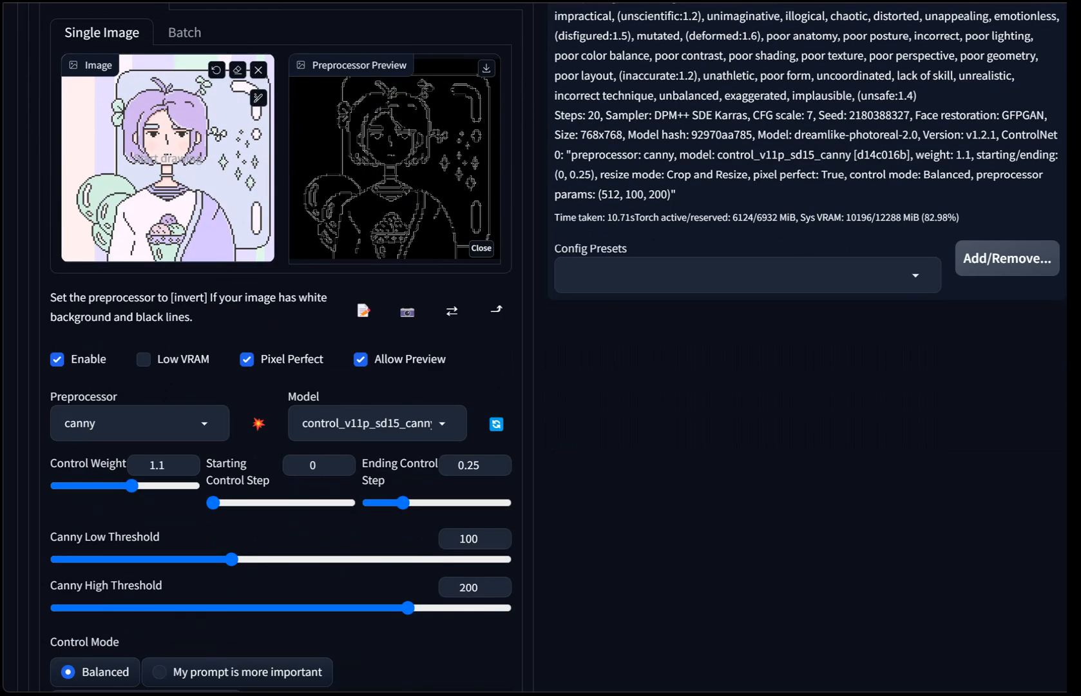